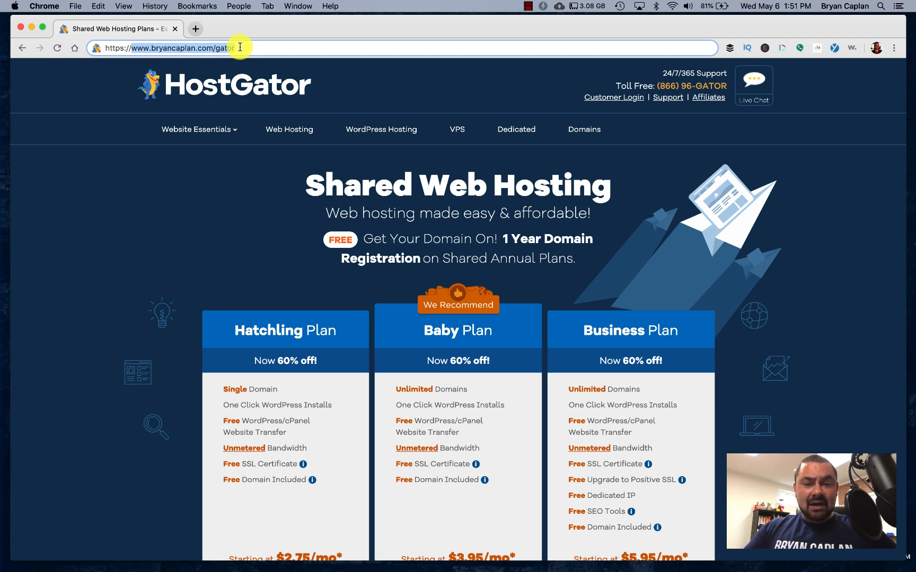
mouse_move(400, 261)
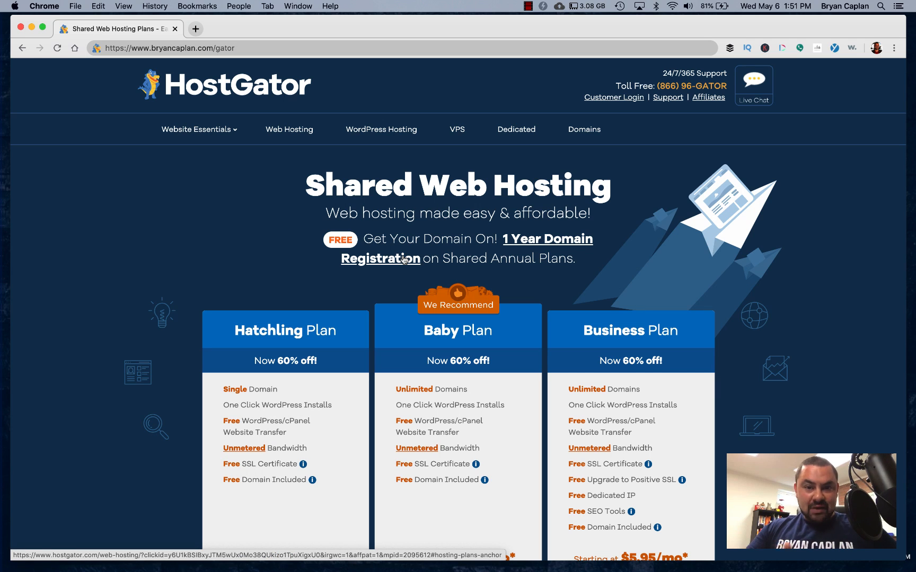
Sign in to HostGator's customer portal through Customer Login > Portal Login
scroll(down, 3)
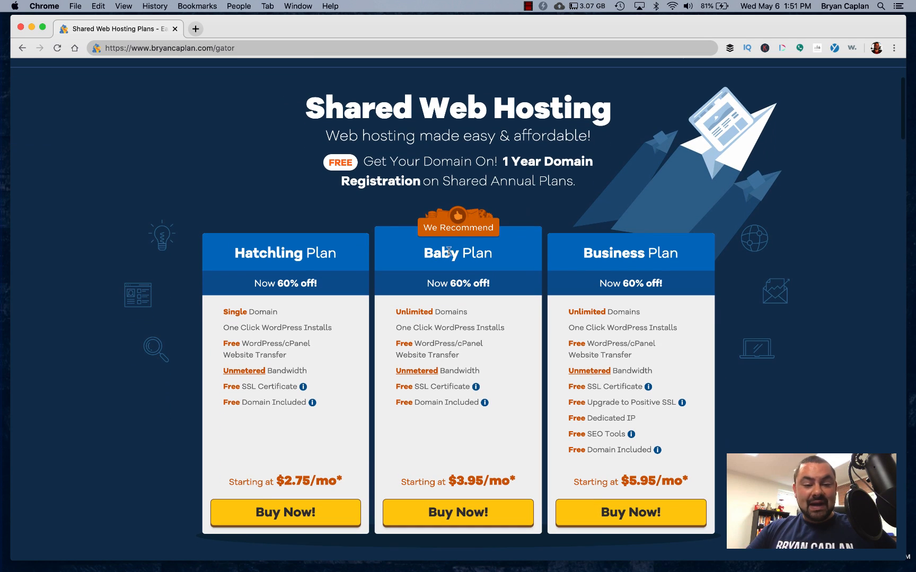
mouse_move(564, 257)
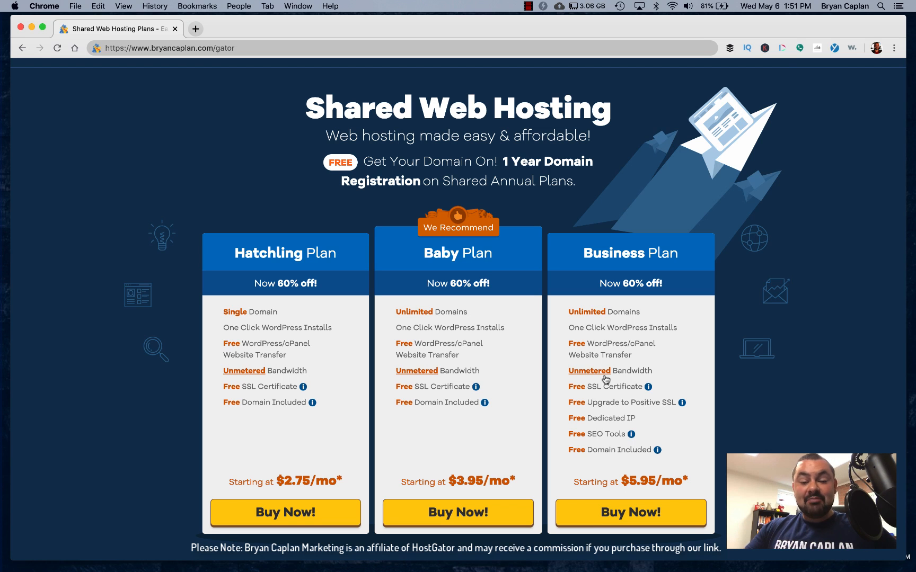
scroll(up, 3)
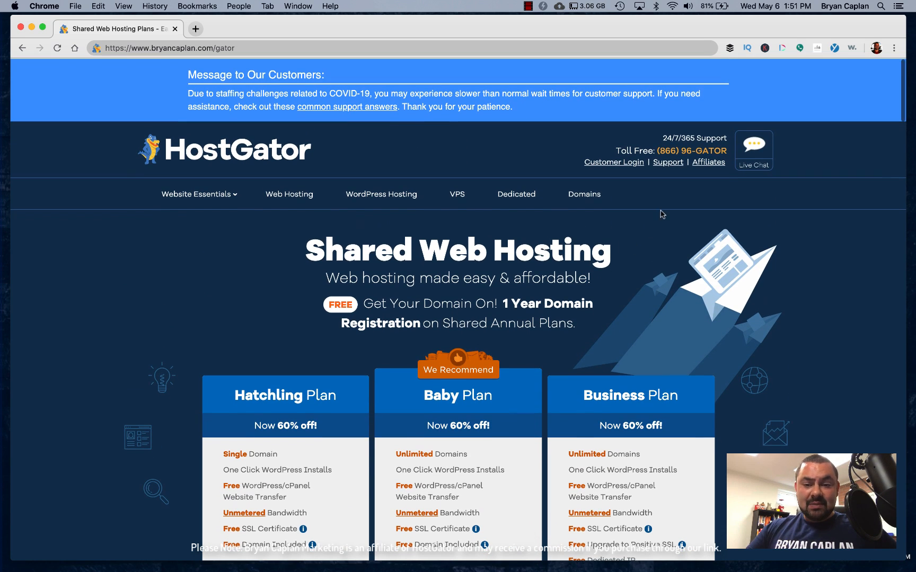
click(613, 161)
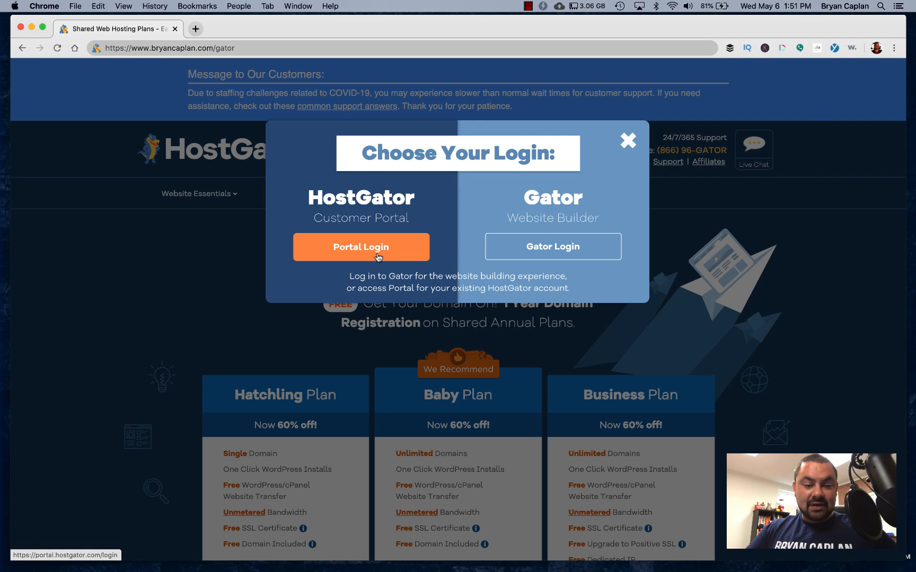
click(360, 247)
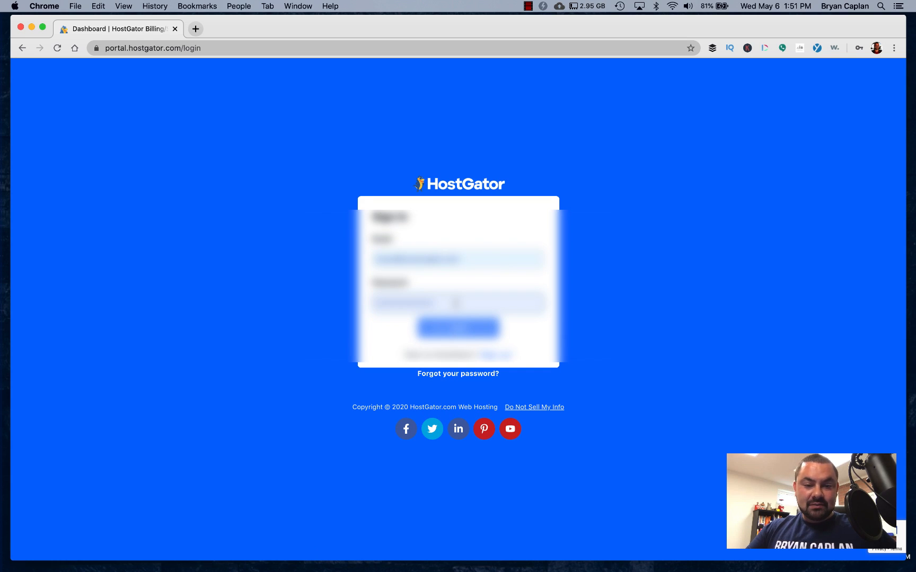
click(458, 327)
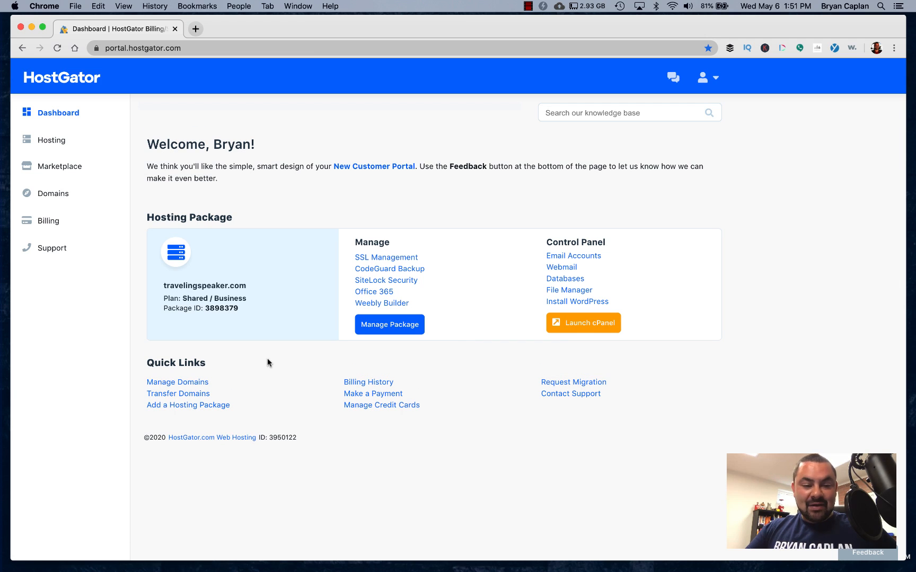
mouse_move(273, 312)
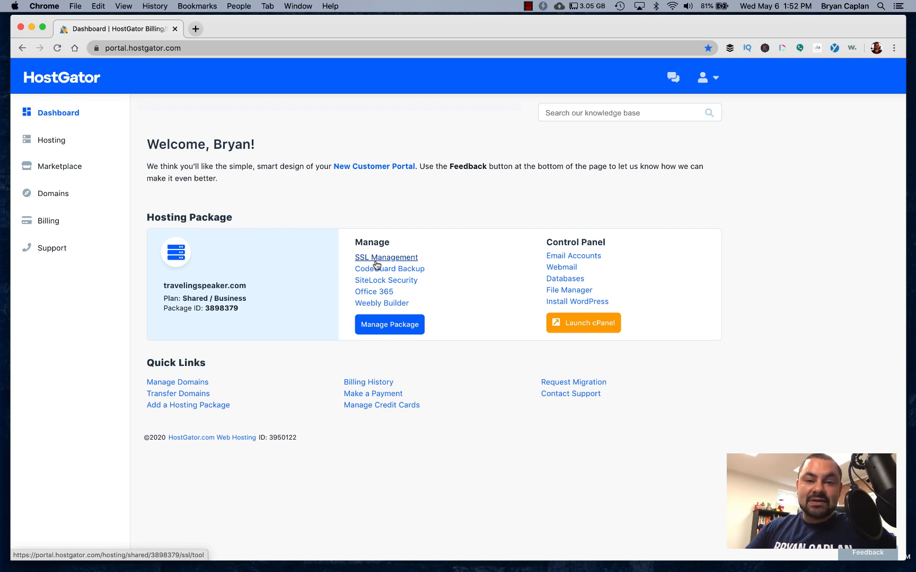
mouse_move(384, 262)
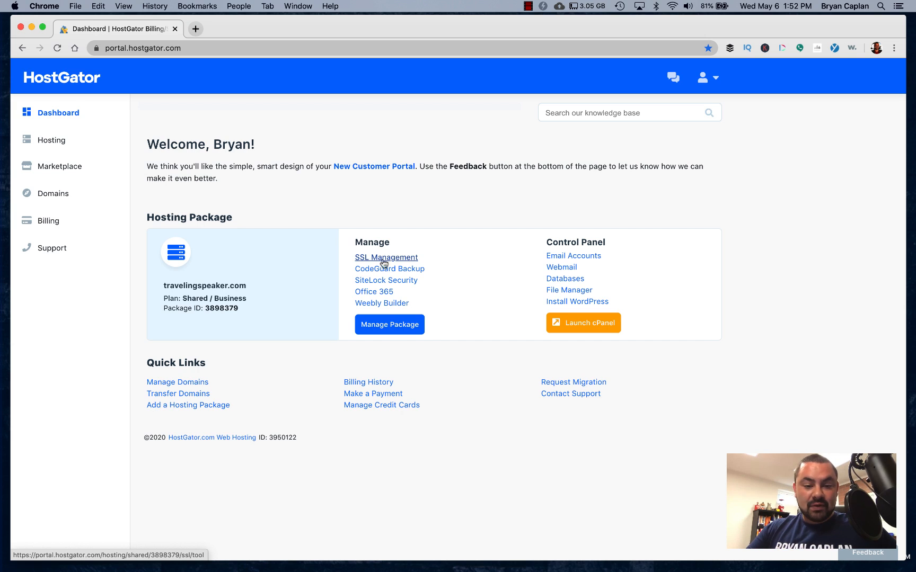
mouse_move(385, 261)
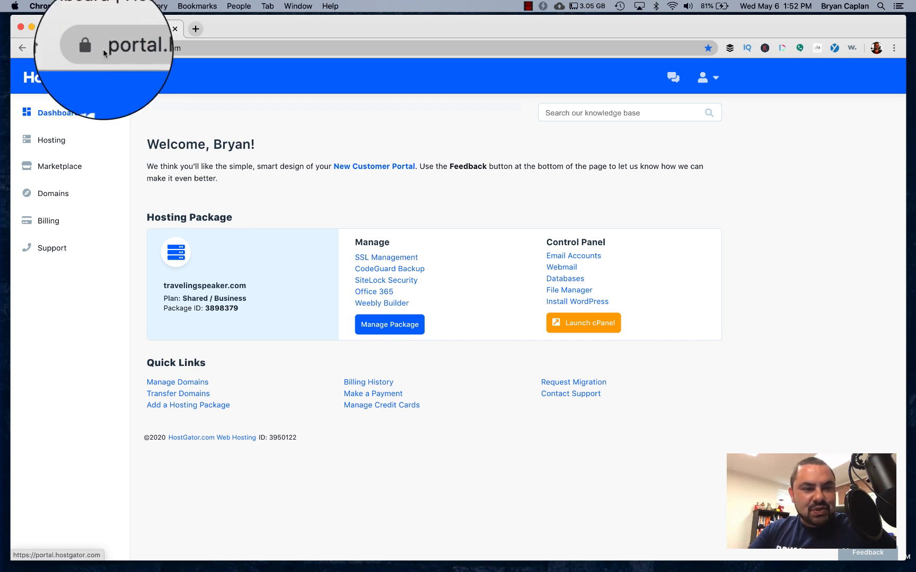
click(102, 41)
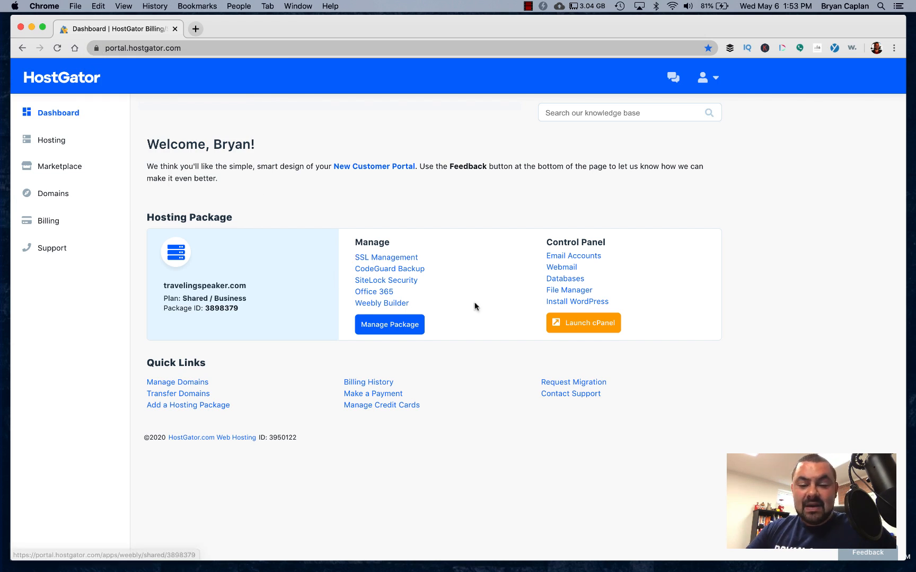
mouse_move(389, 325)
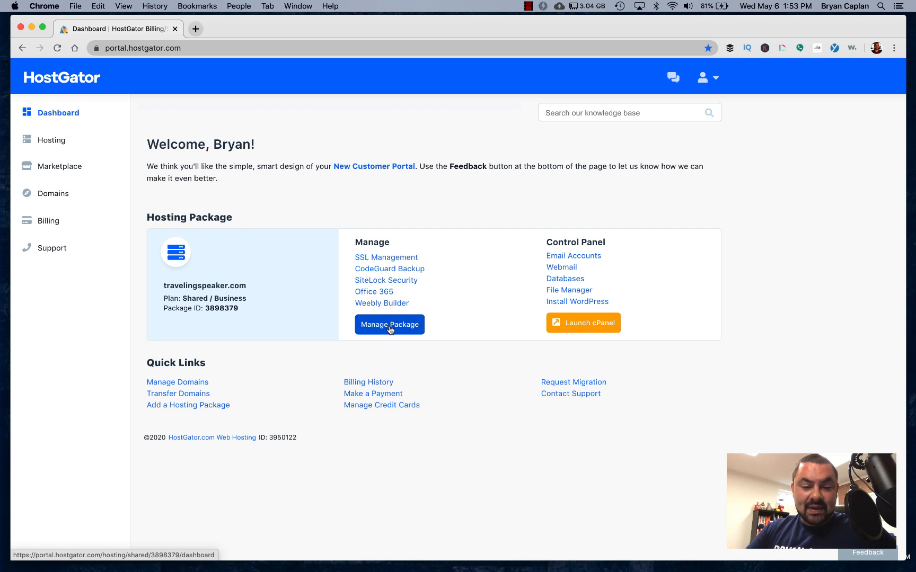
mouse_move(577, 302)
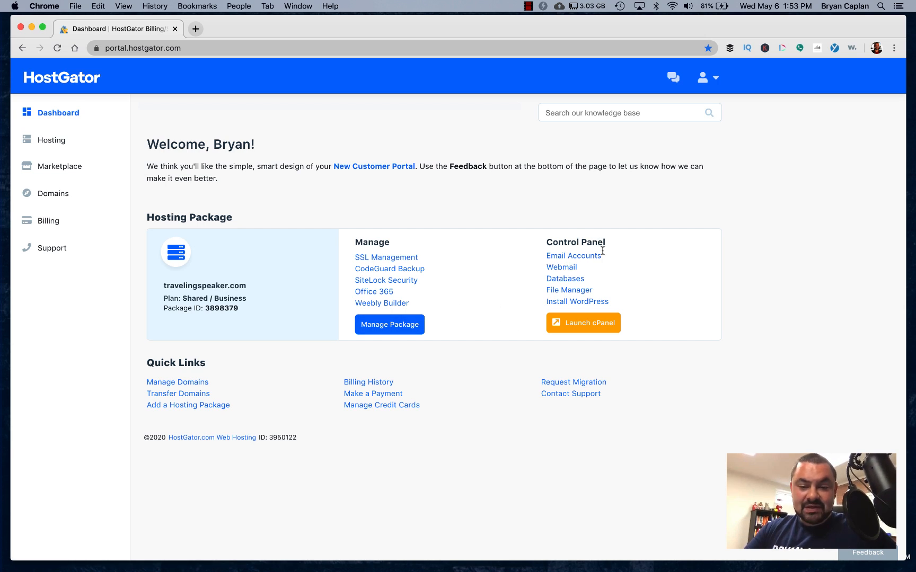
mouse_move(565, 278)
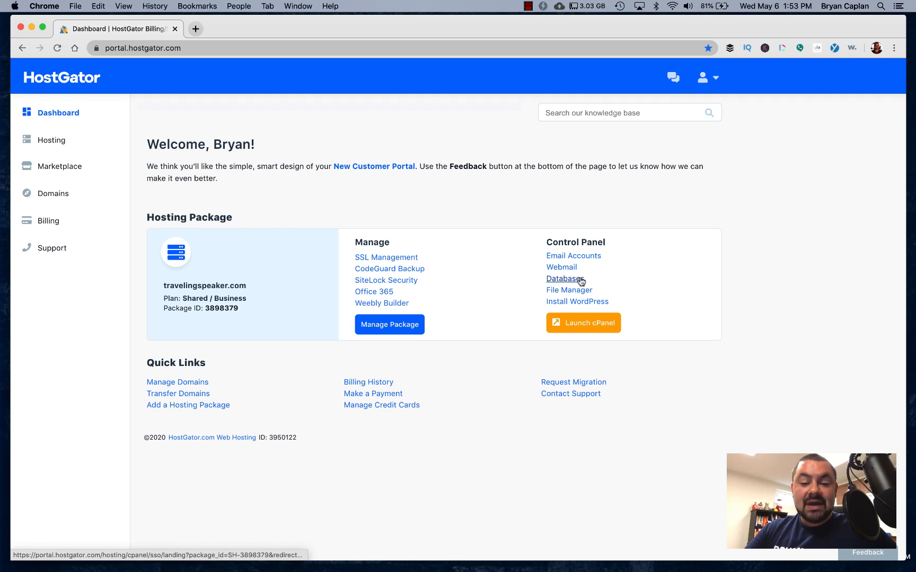
mouse_move(568, 291)
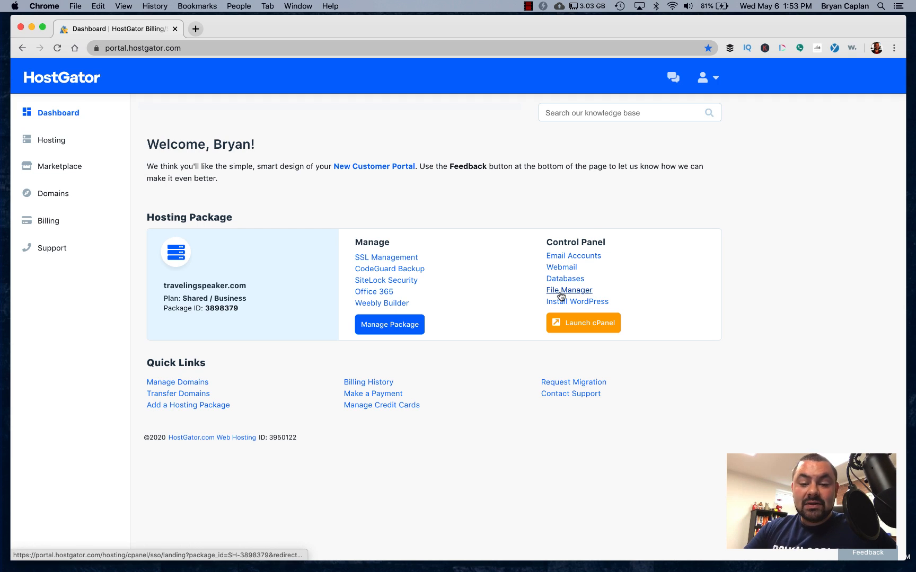
mouse_move(569, 291)
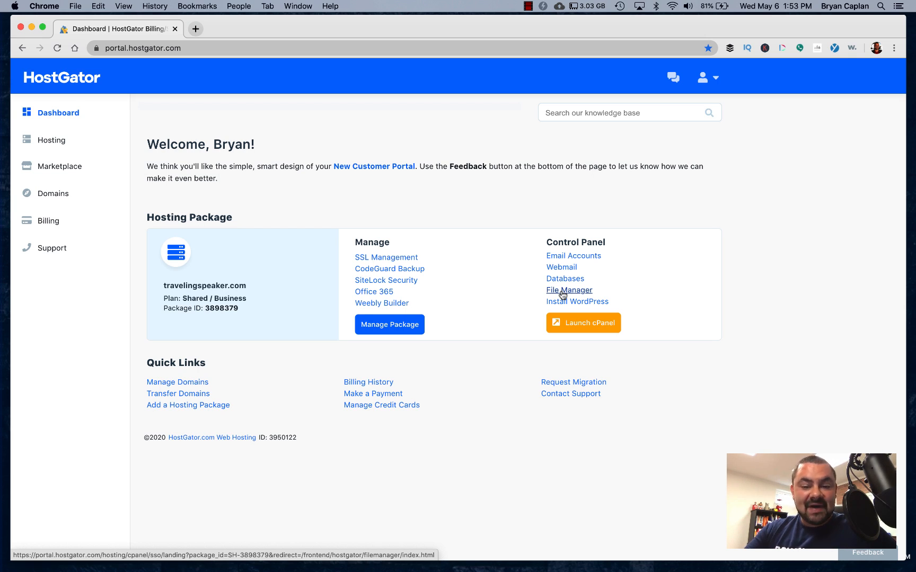
mouse_move(576, 301)
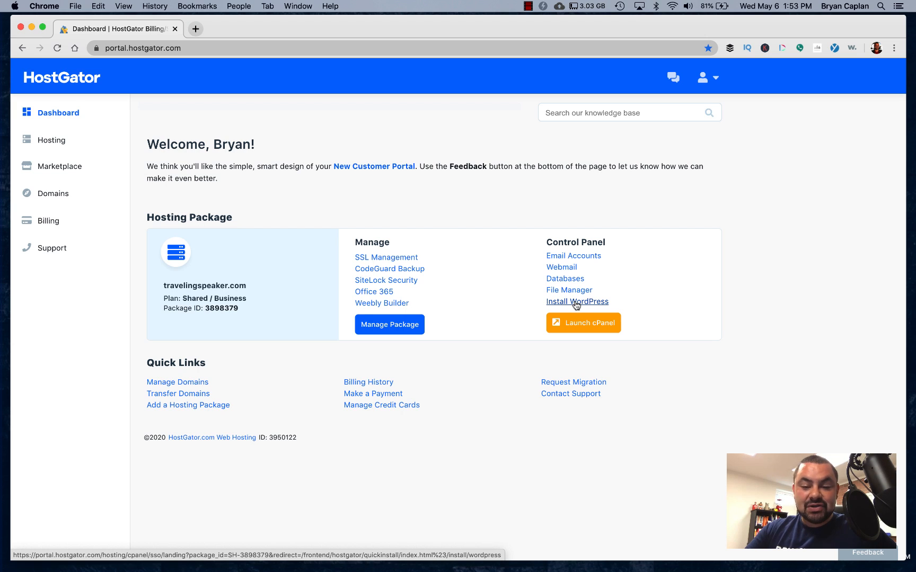
mouse_move(584, 305)
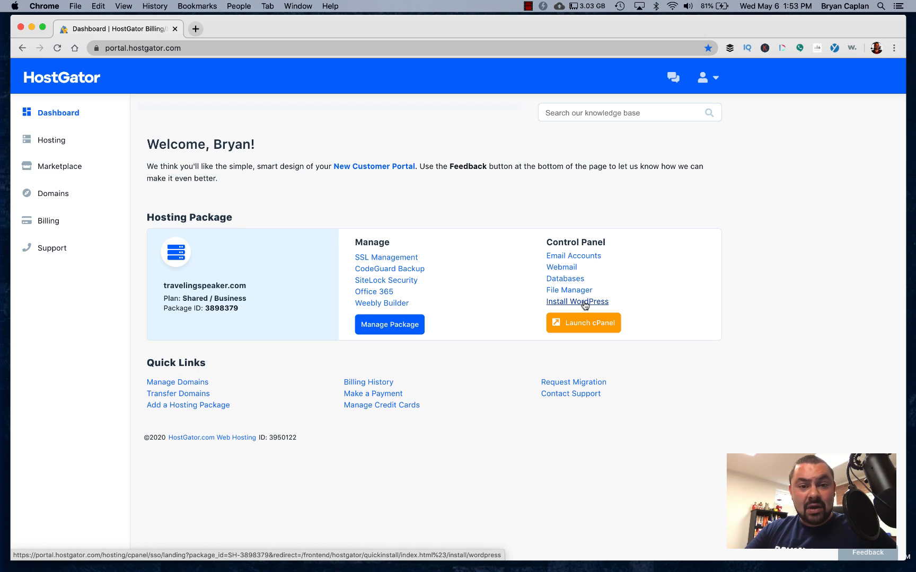
Quick-install WordPress on travelingspeaker.com with blog title and admin user details filled in
click(577, 302)
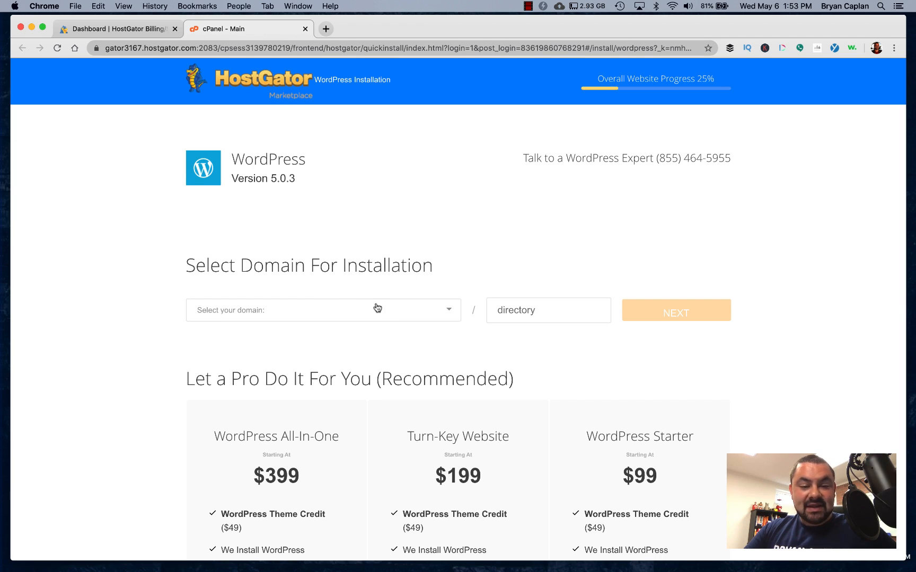
click(322, 310)
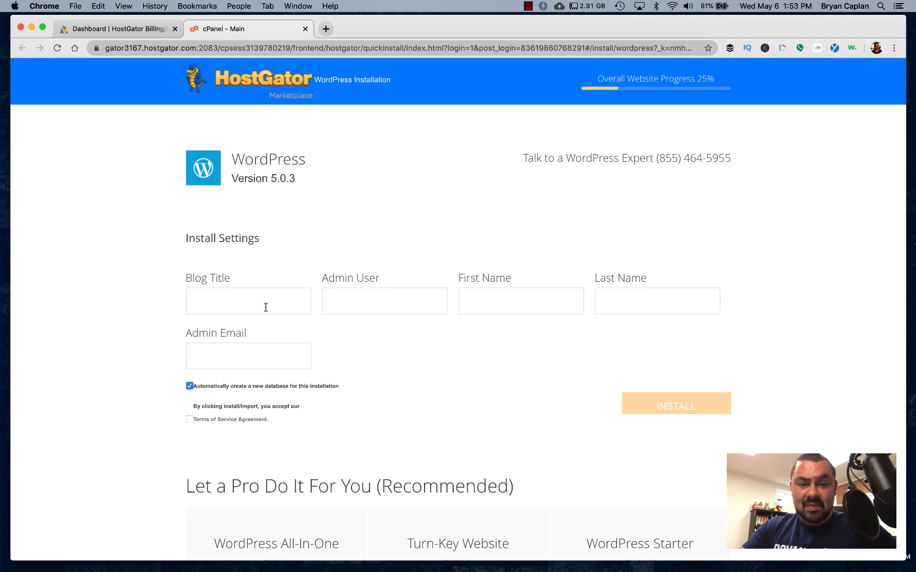
text(Trav)
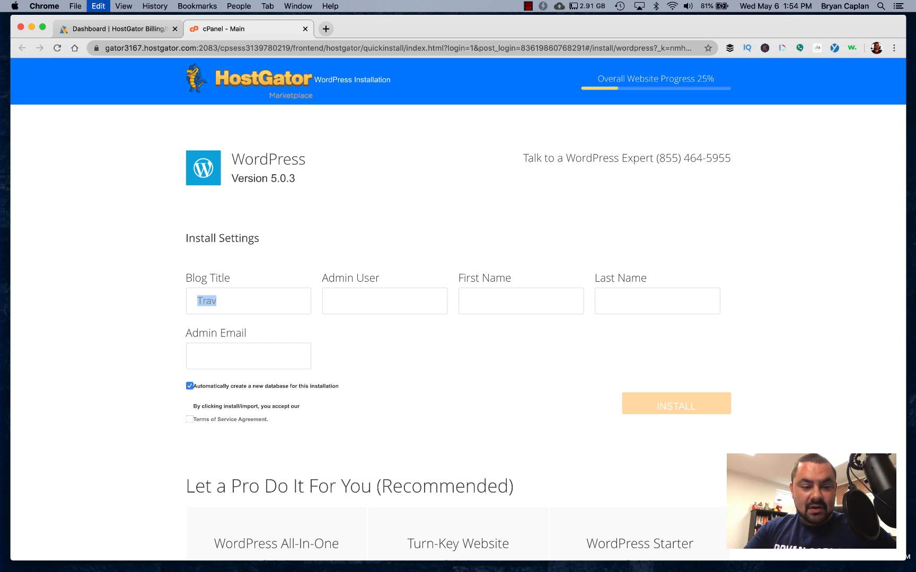
text(Adventures of the)
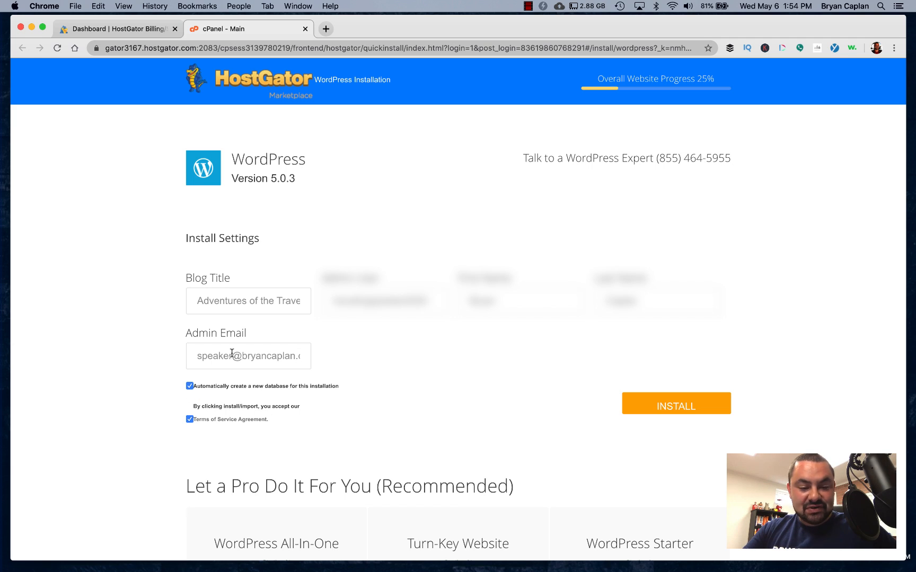
click(675, 403)
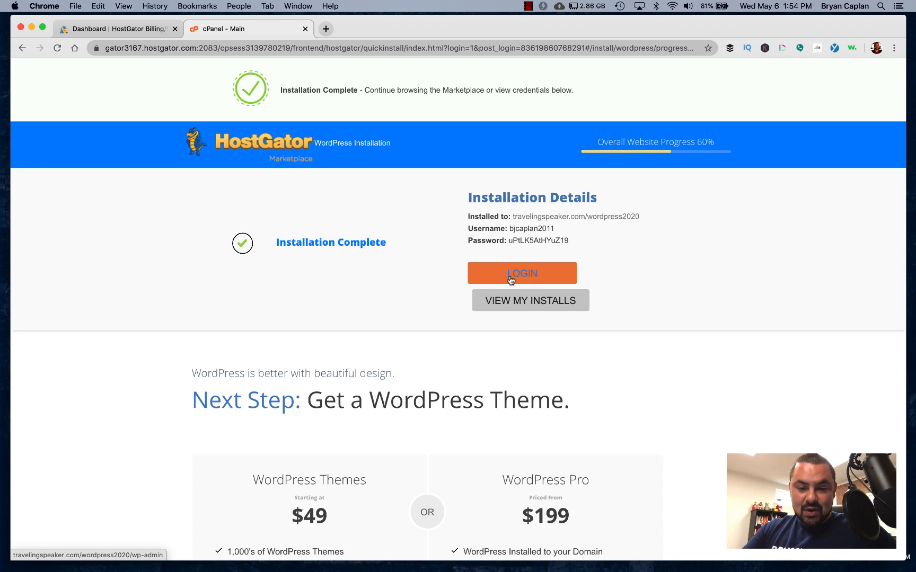
Check HostGator's Install Complete email in Gmail, then return to the WordPress login tab
click(521, 273)
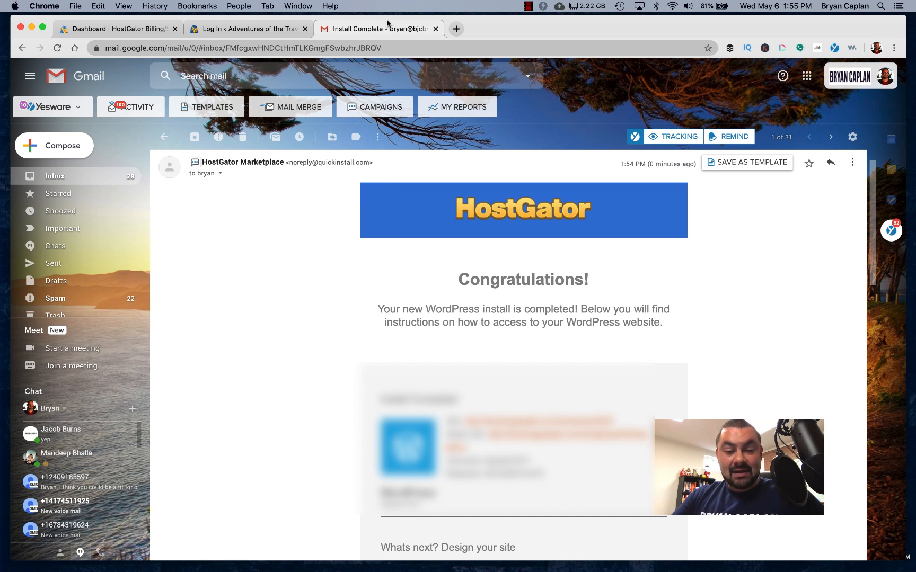
mouse_move(378, 28)
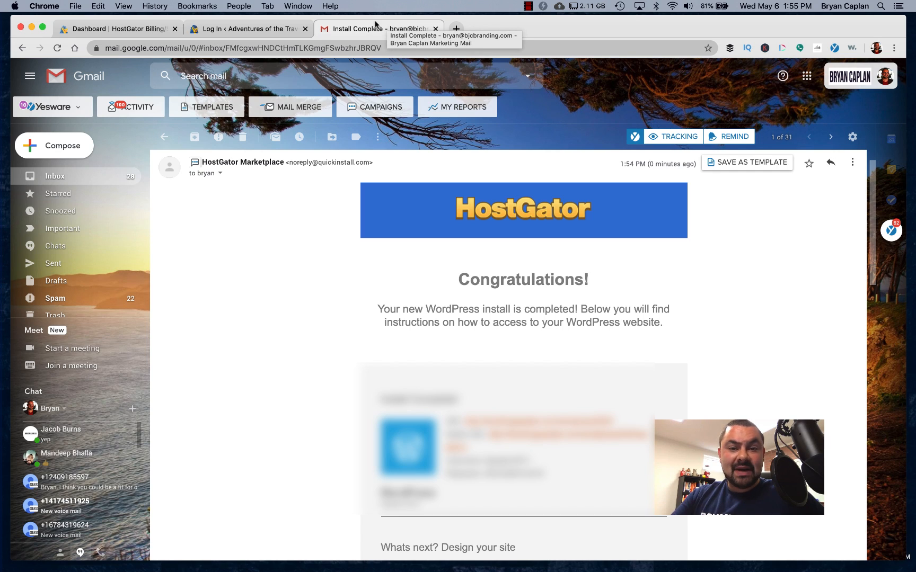
mouse_move(249, 29)
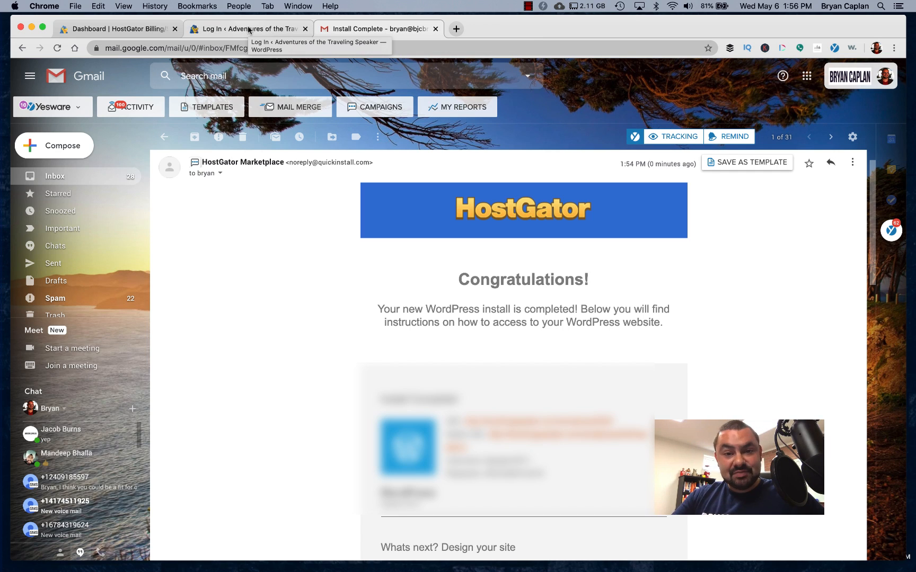
click(247, 28)
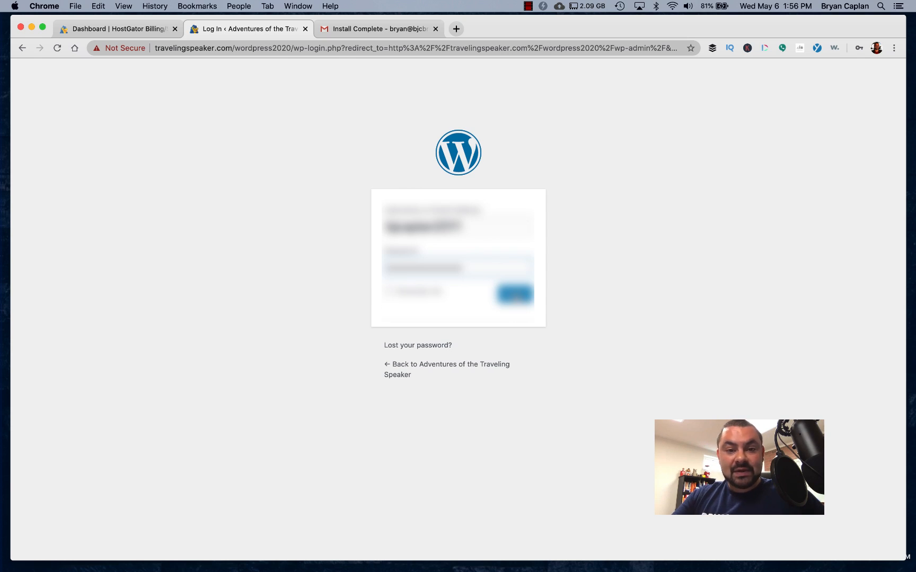
Log in to wp-admin for Adventures of the Traveling Speaker with the admin credentials
click(513, 294)
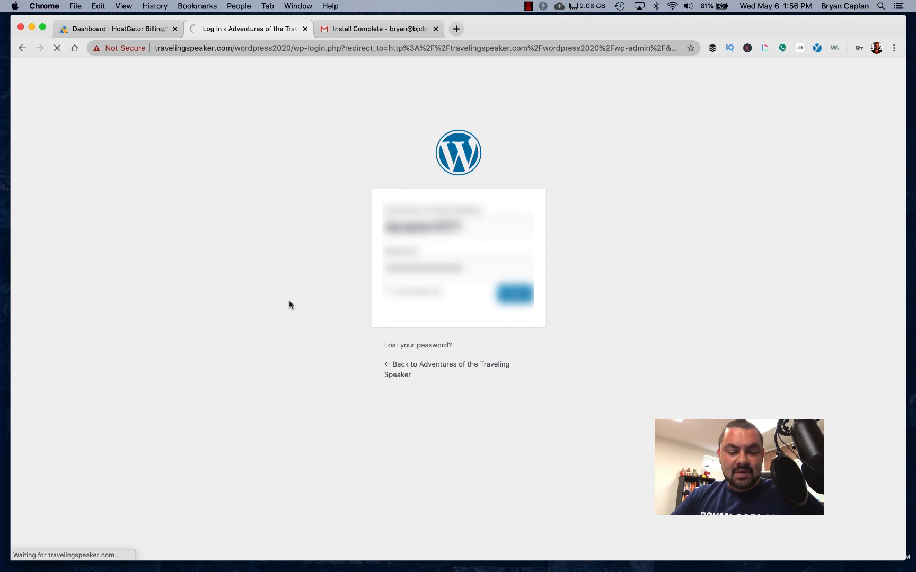
mouse_move(296, 265)
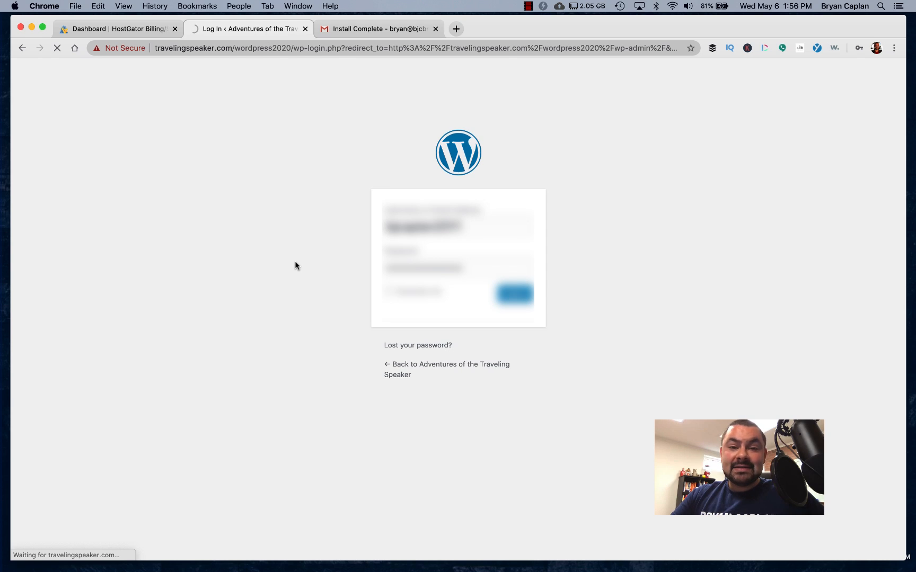
click(514, 294)
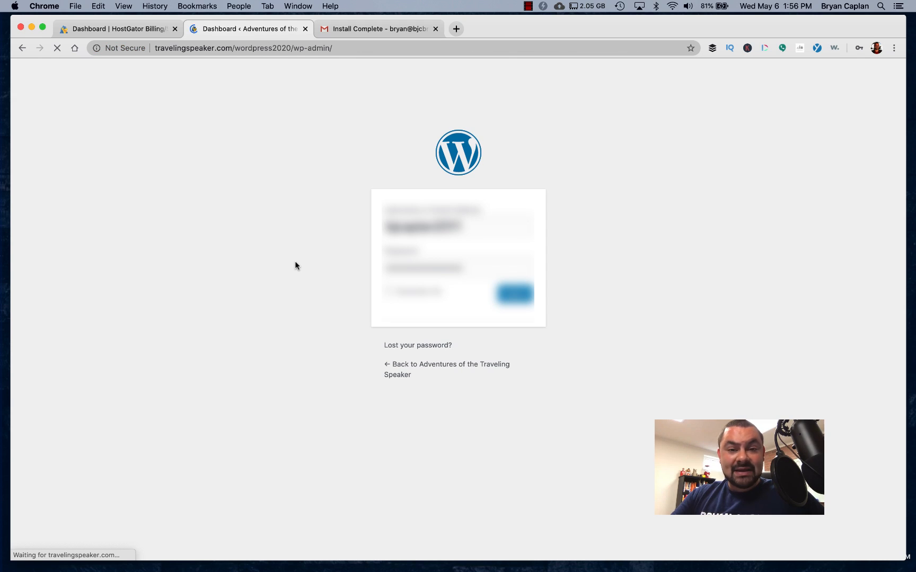
click(514, 293)
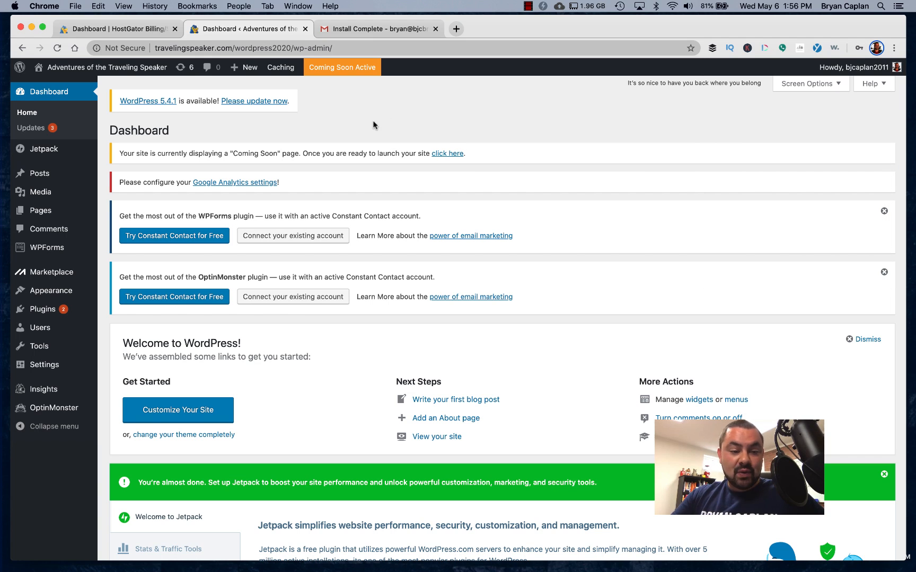
mouse_move(458, 121)
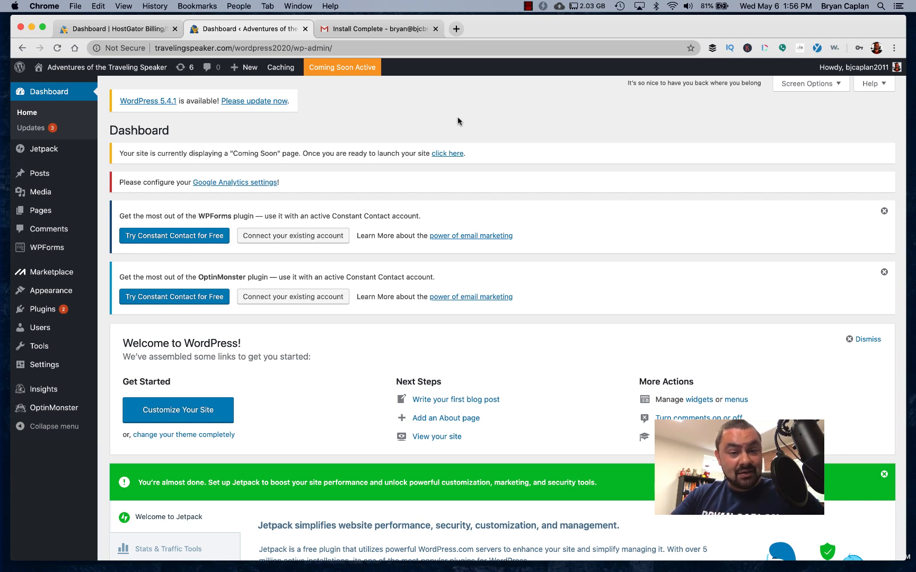
scroll(down, 3)
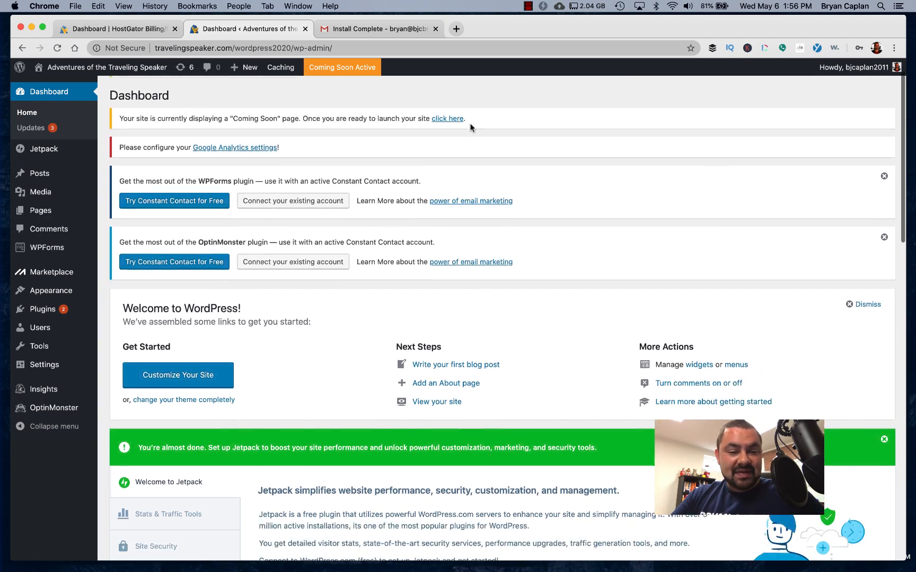
scroll(down, 3)
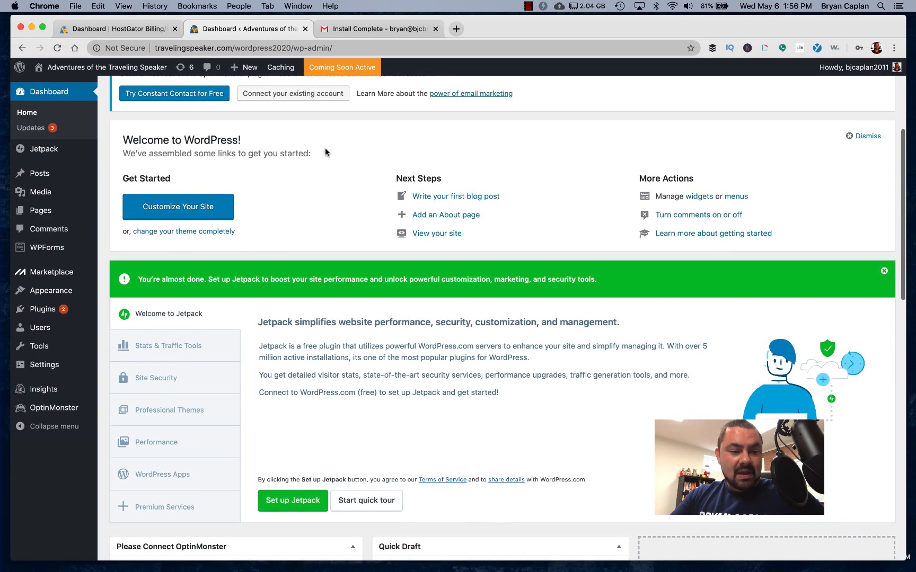
scroll(up, 3)
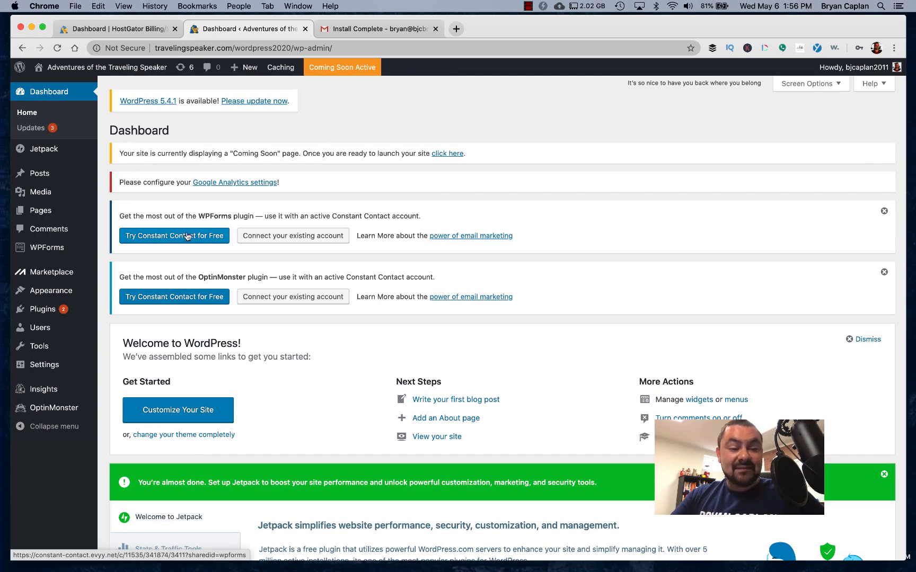
mouse_move(434, 192)
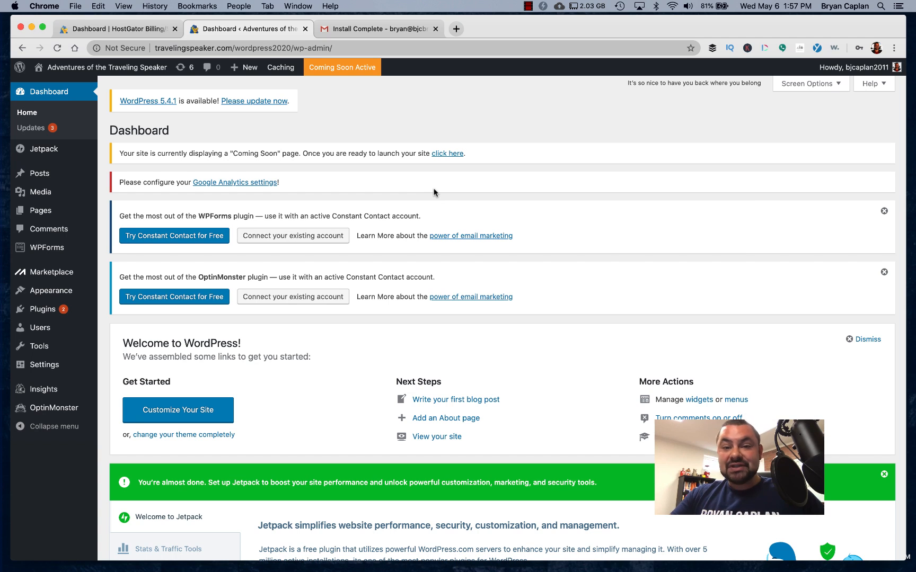
mouse_move(499, 149)
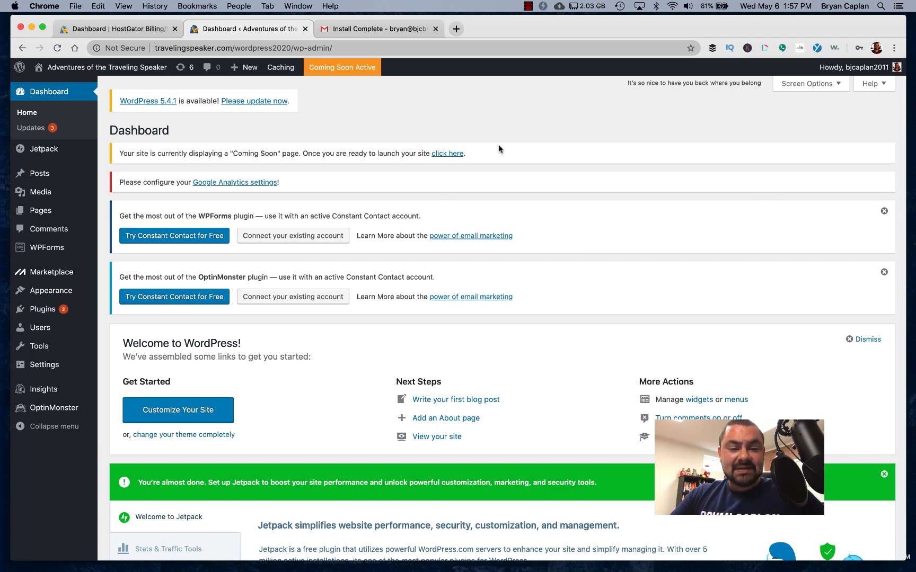
scroll(down, 3)
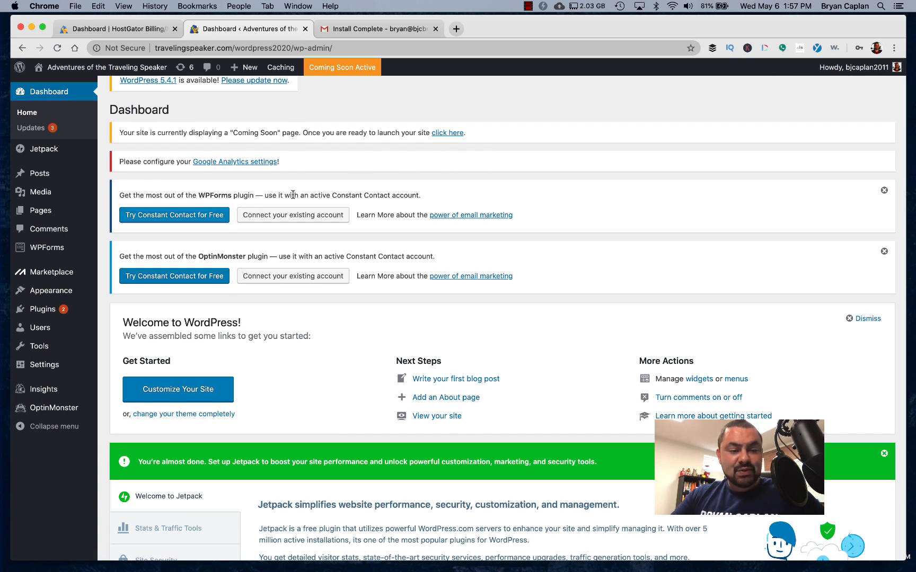
scroll(down, 3)
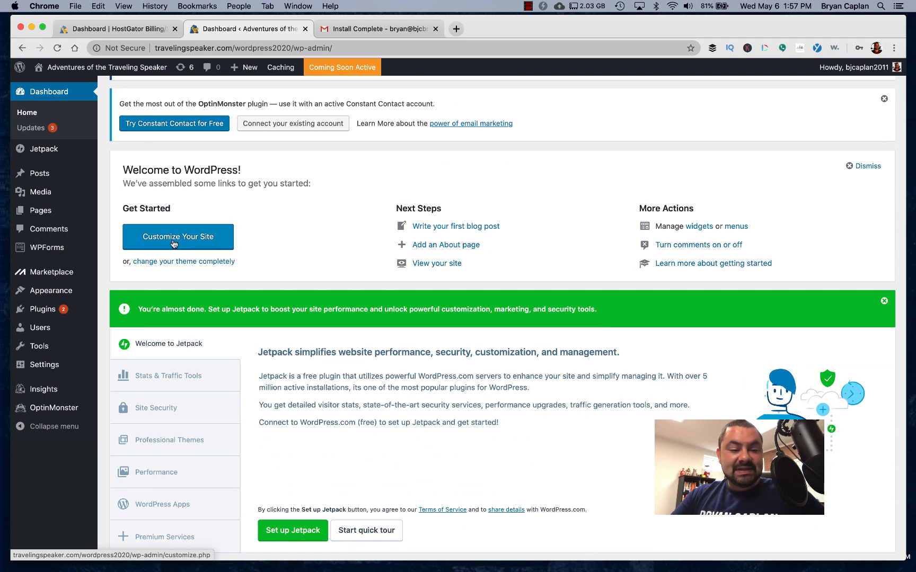
mouse_move(184, 261)
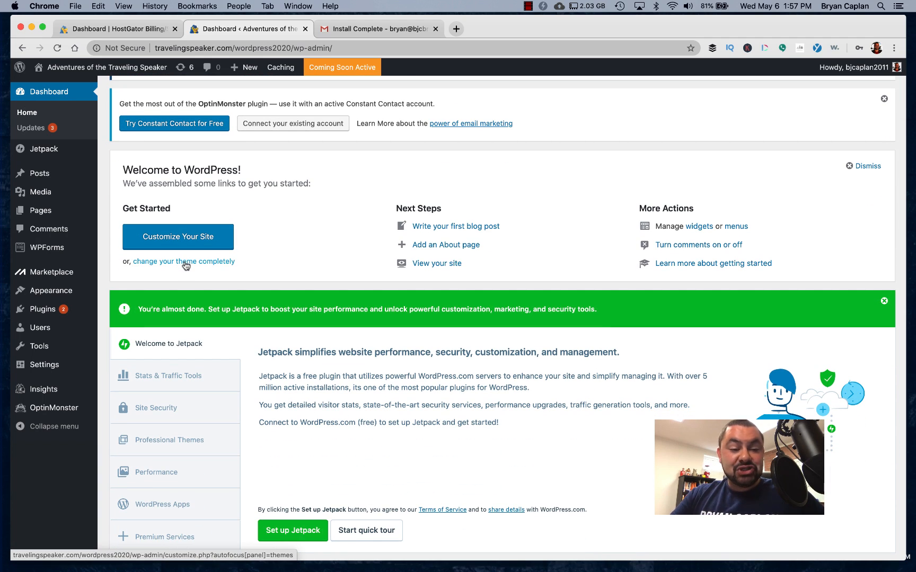
Open the installed themes list and live-preview the Twenty Twenty theme
click(183, 261)
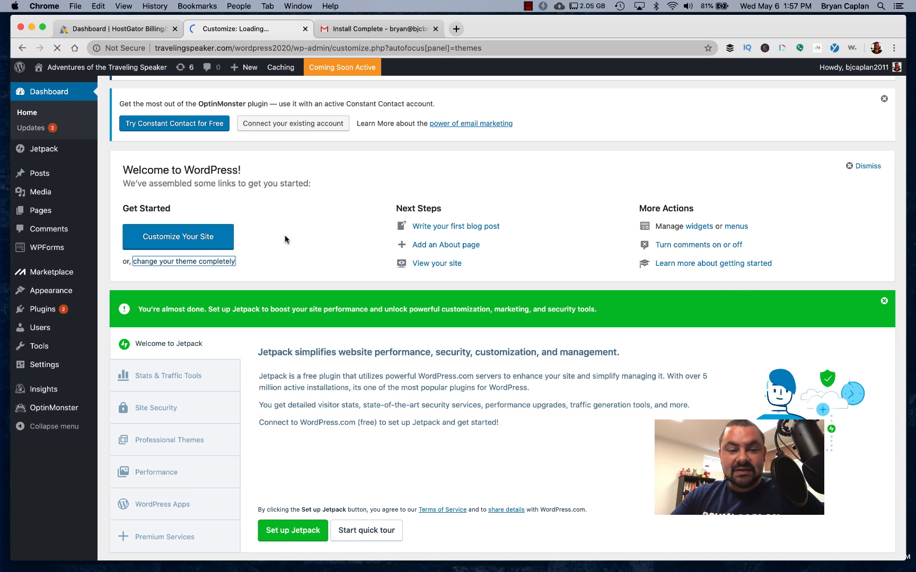
click(179, 237)
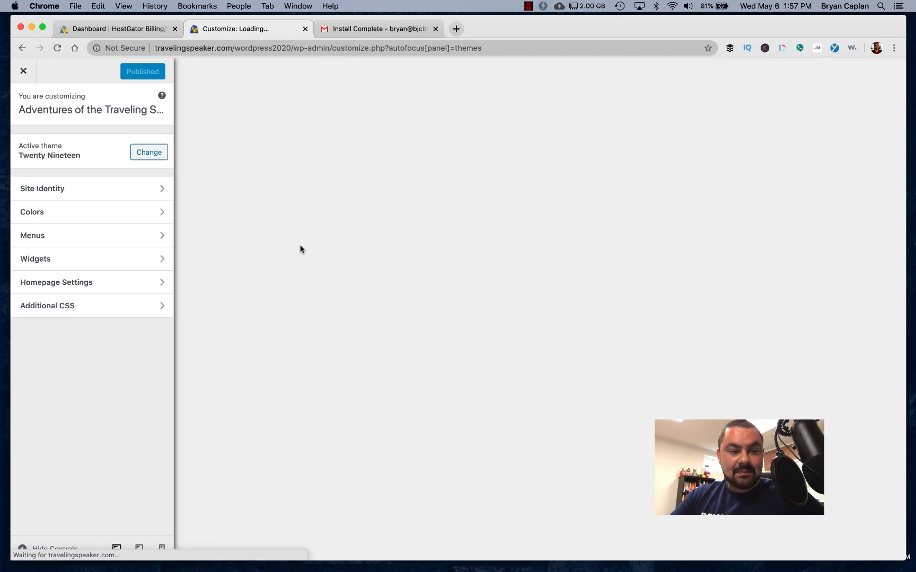
click(149, 152)
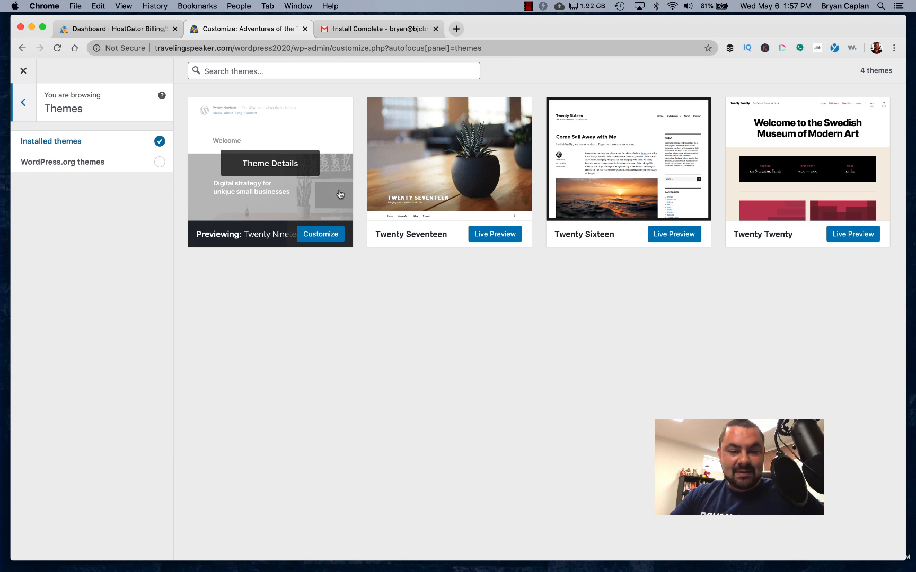
mouse_move(782, 199)
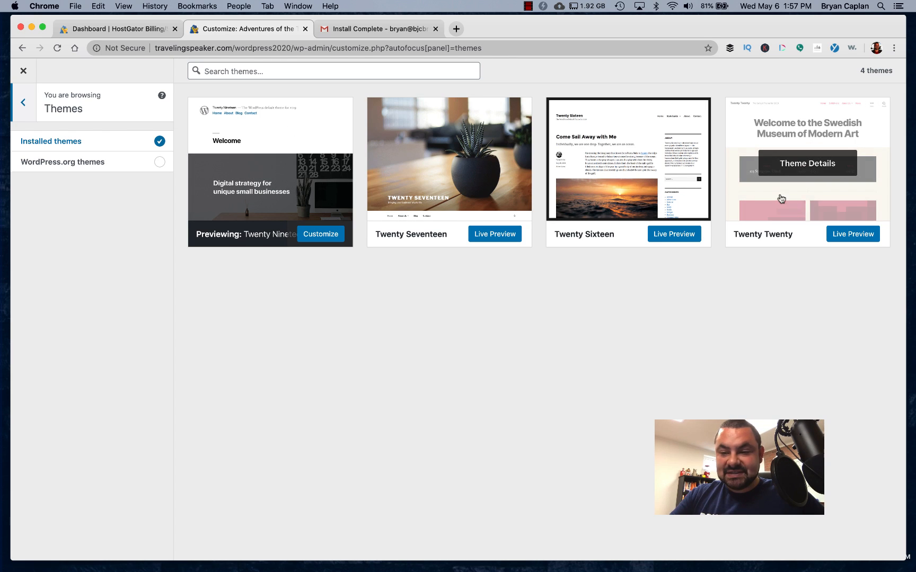
mouse_move(812, 177)
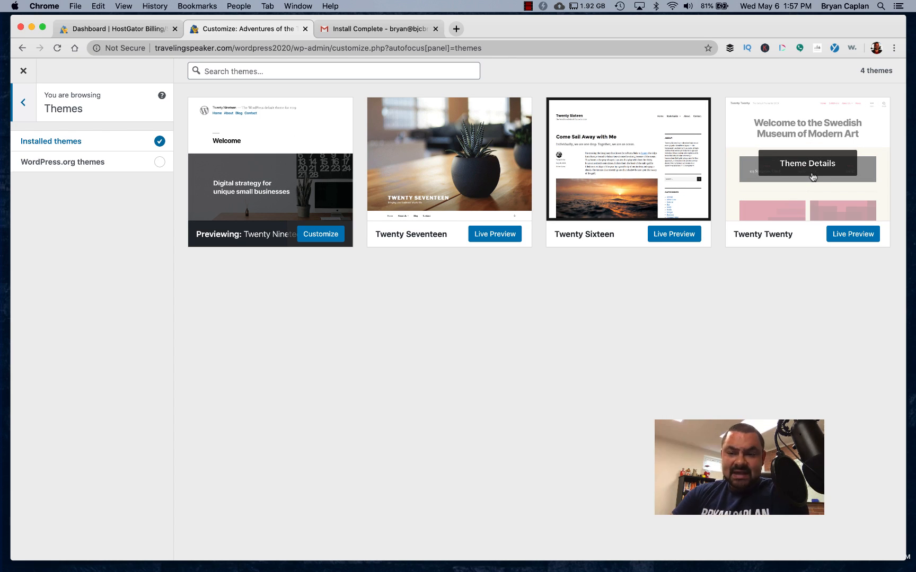
click(852, 233)
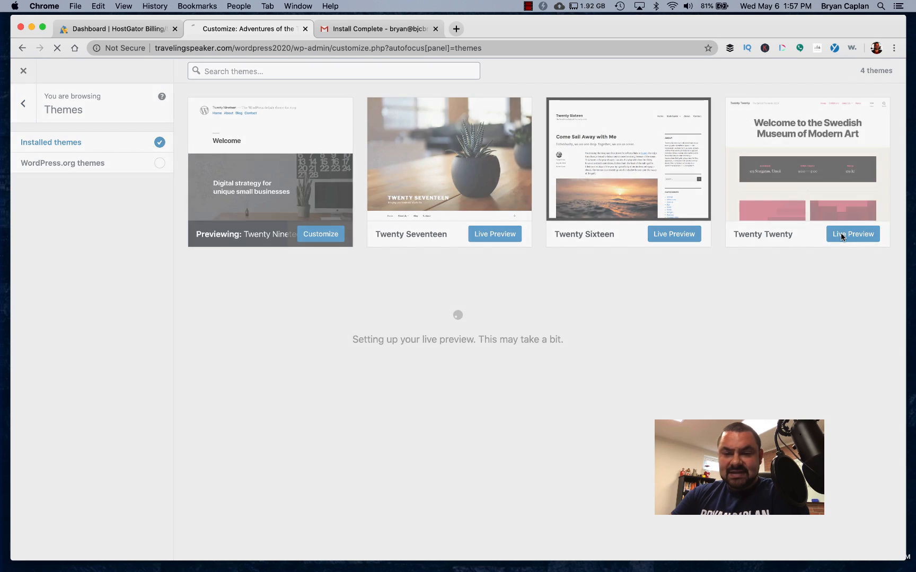
Let the Twenty Twenty live preview finish loading in the Customizer
click(852, 234)
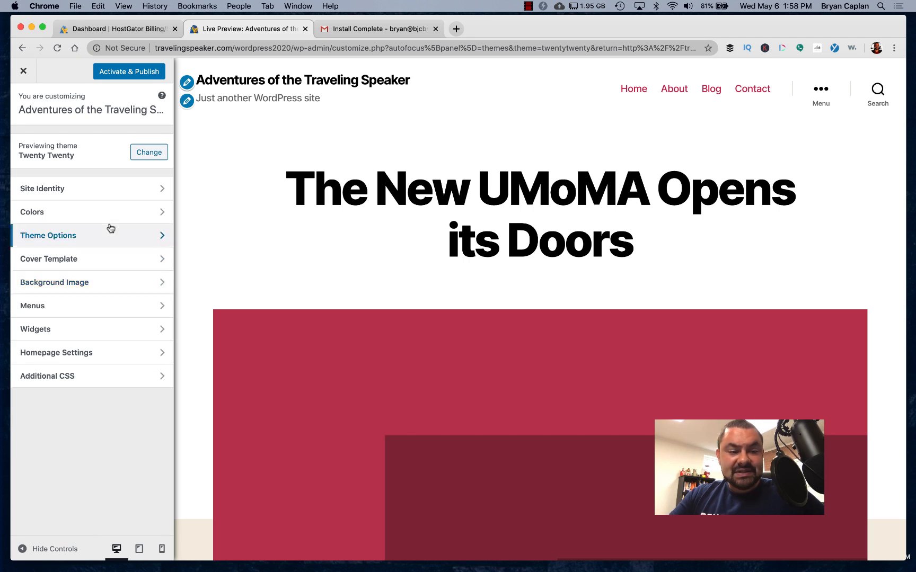
mouse_move(92, 189)
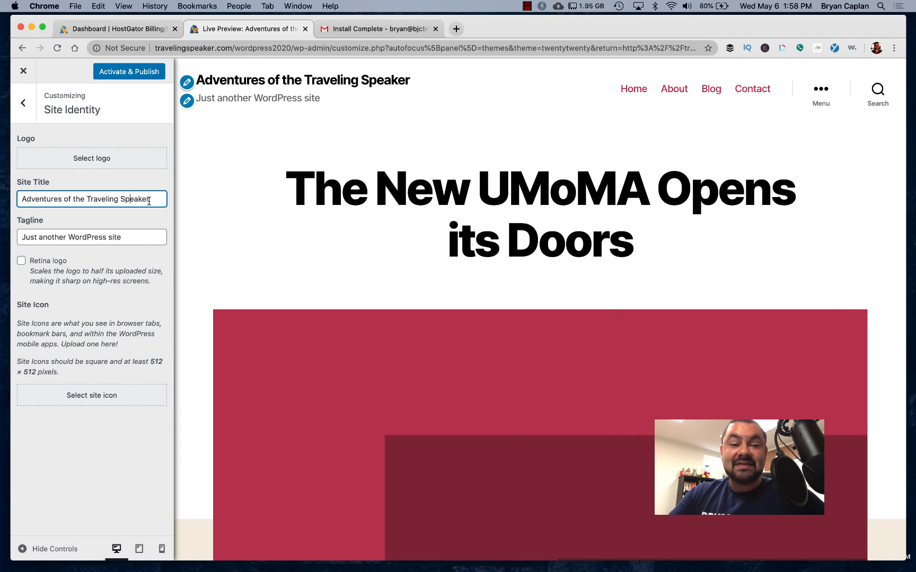
Replace the default tagline with 'Meeting and Greeting Business Owners Around the Country'
click(91, 237)
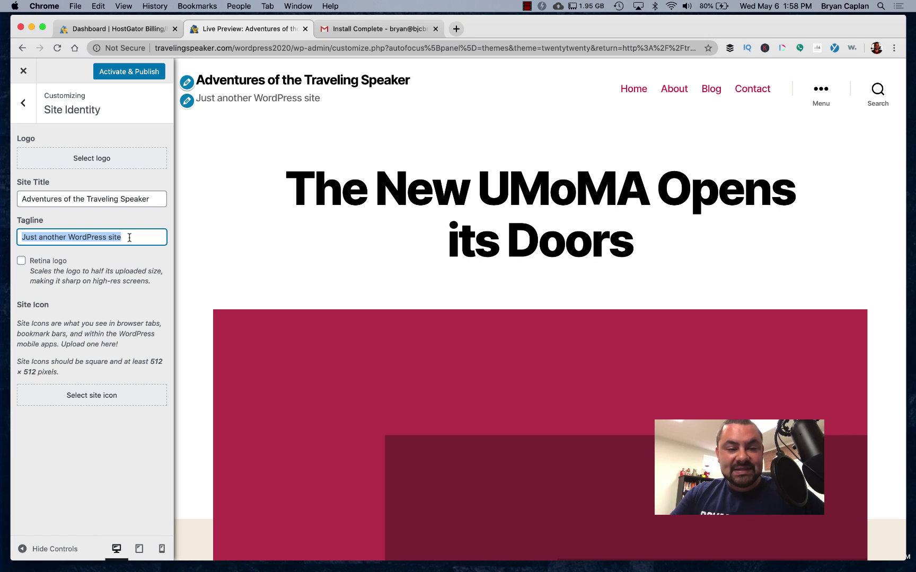
text(Meet)
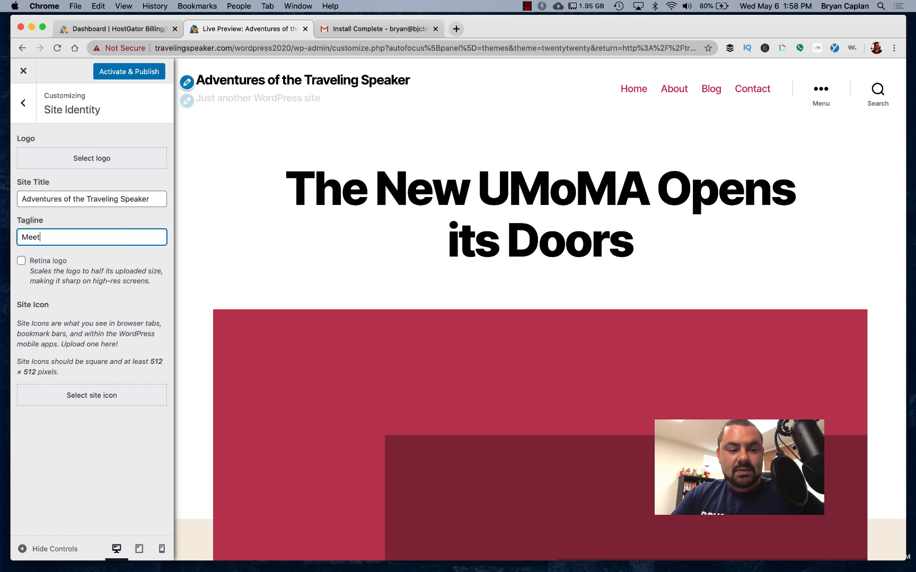
text(ing and Greetin)
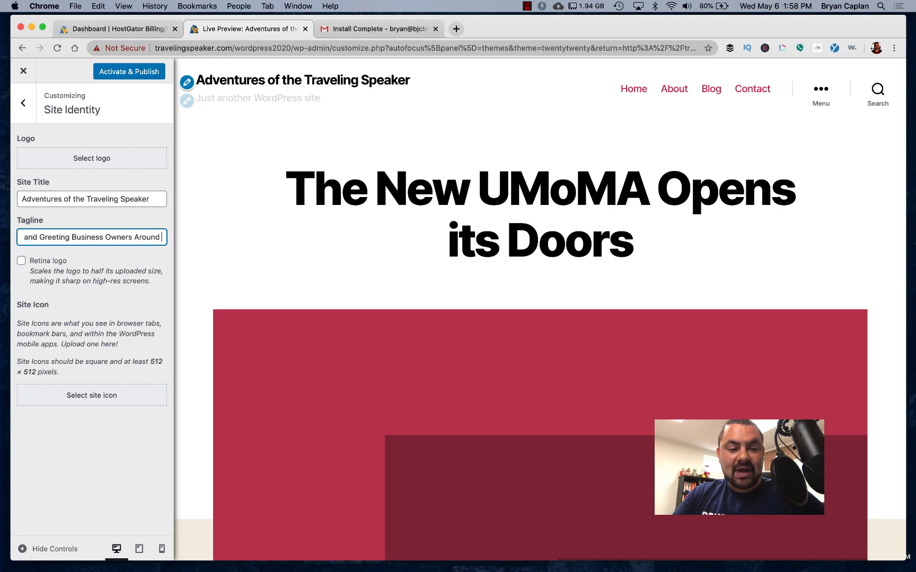
text(the Country)
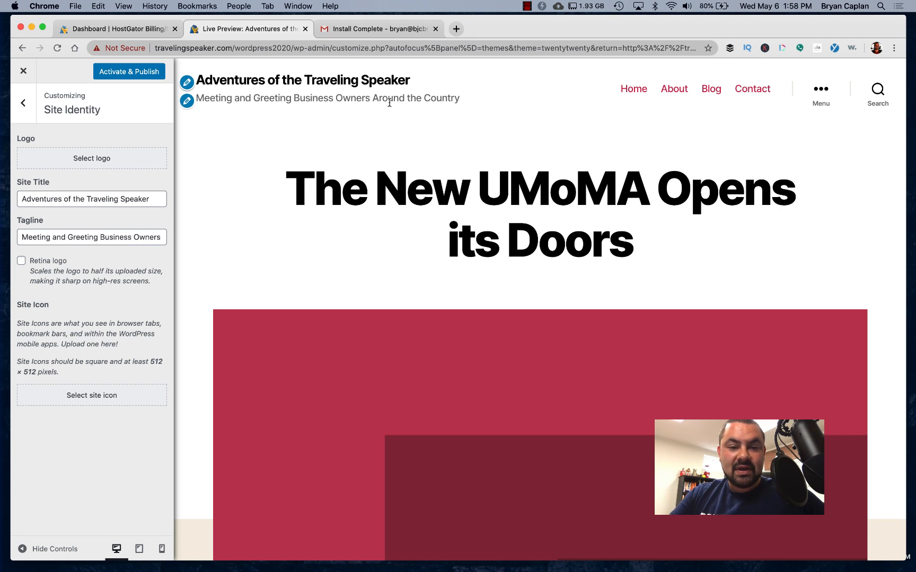
mouse_move(69, 384)
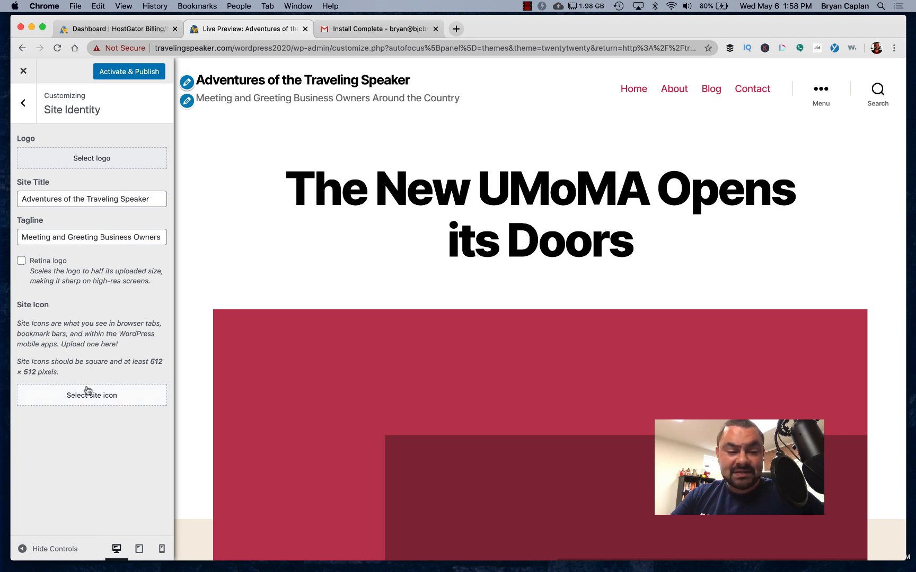
Upload a name logo image from the logo folder for the site icon
click(91, 395)
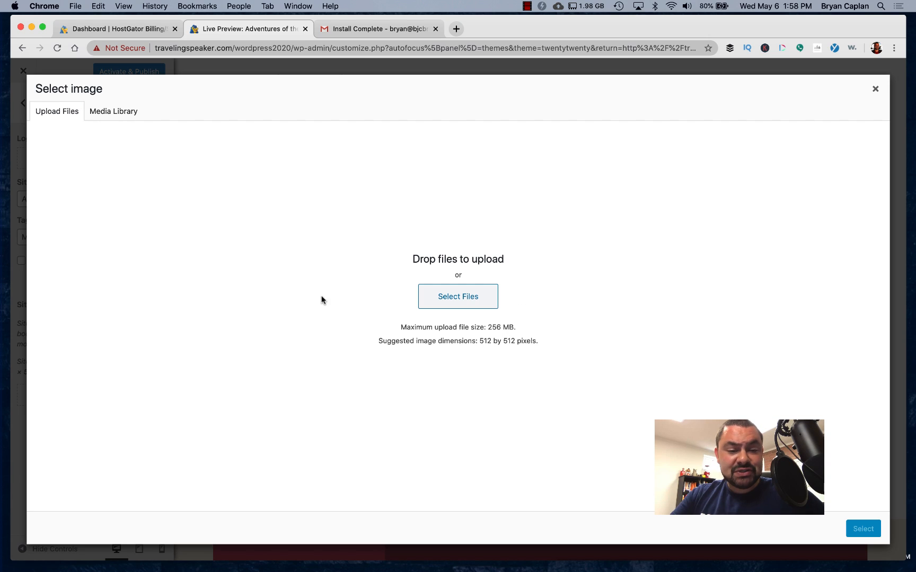
click(457, 296)
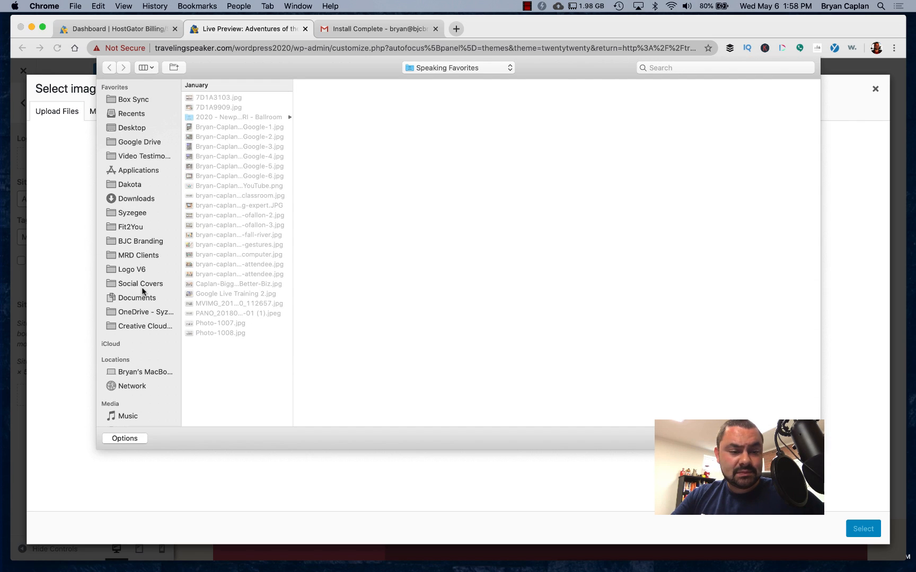
click(131, 269)
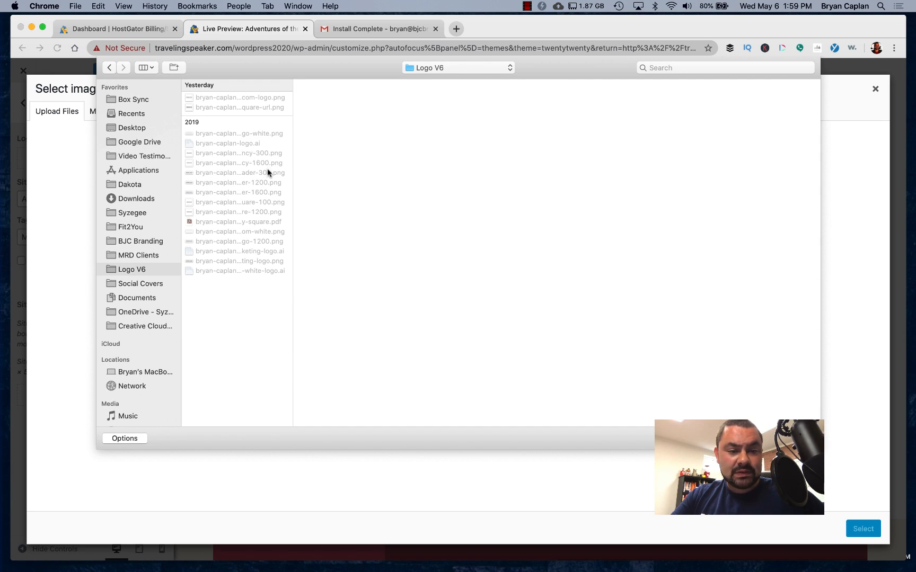
click(236, 153)
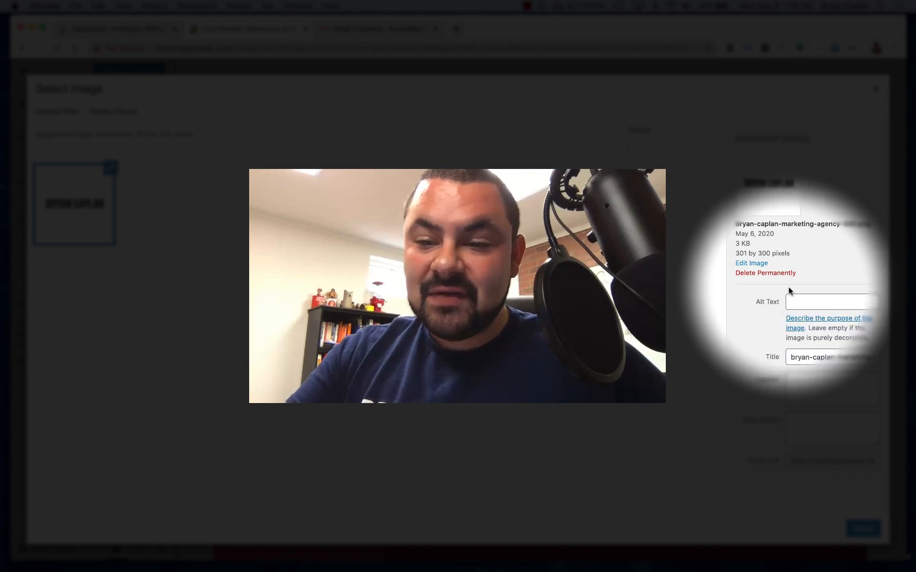
click(832, 302)
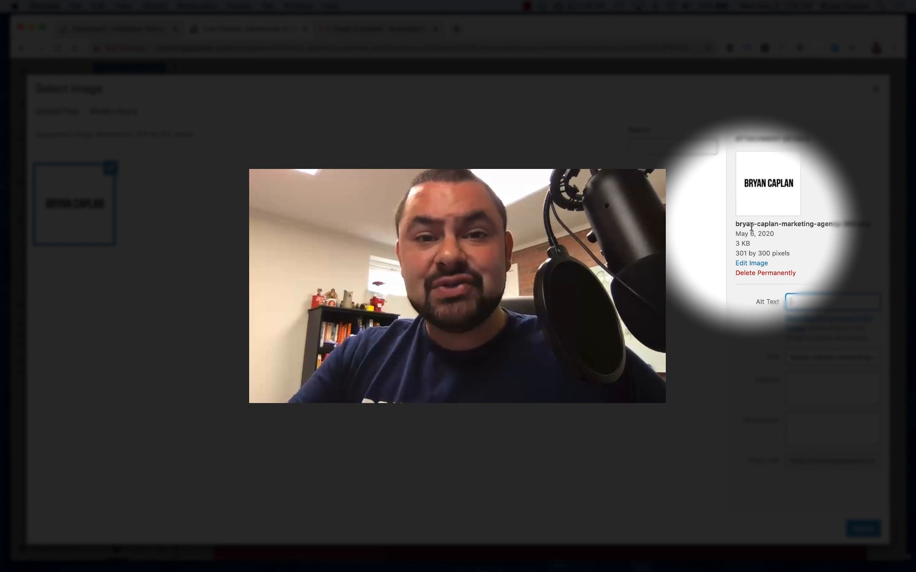
Add alt text describing Bryan Caplan as a traveling speaker, then select and crop the icon
click(831, 302)
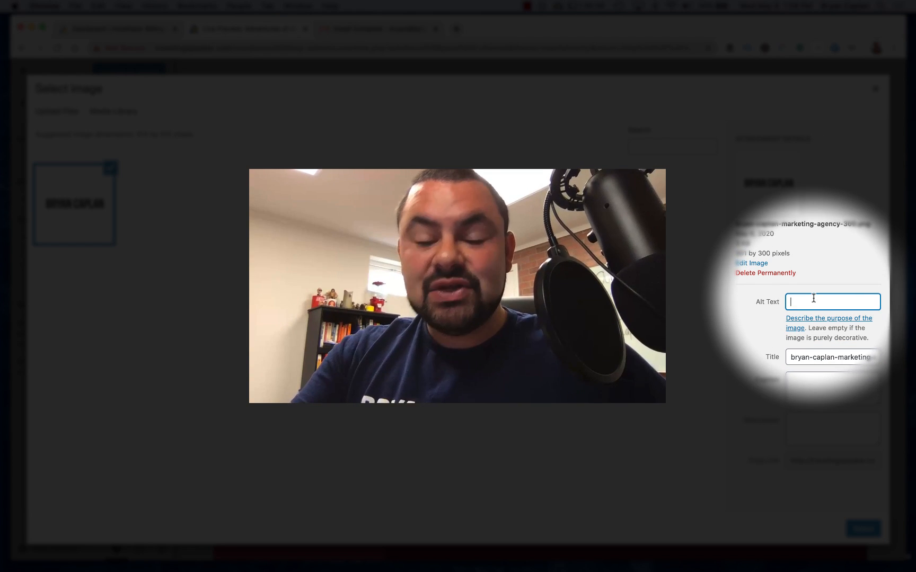
text(Bryan Caplan)
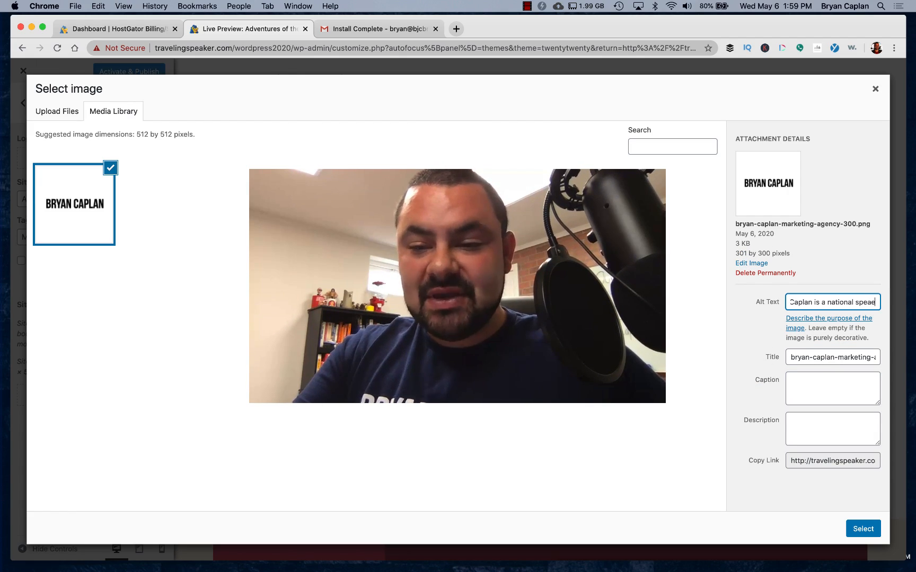
text(tional speaker and travels)
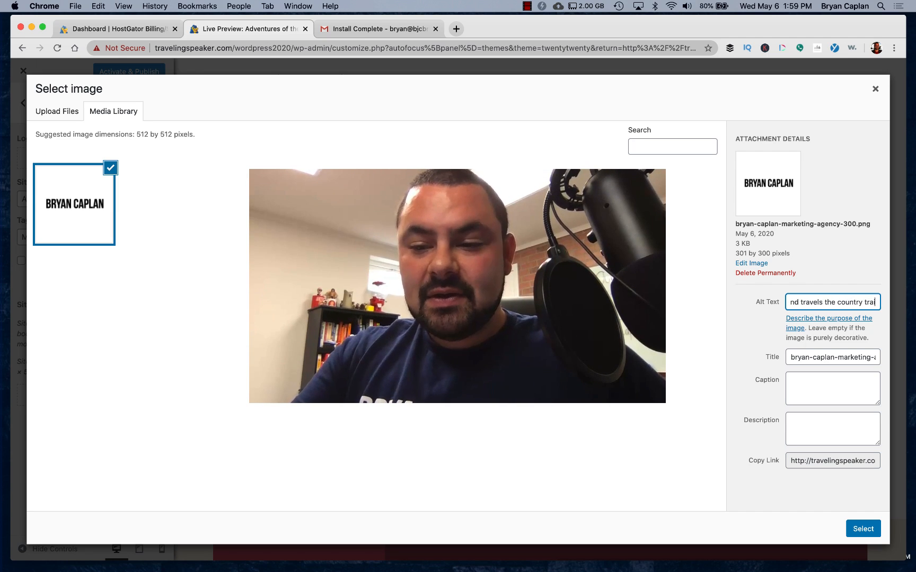
text(raining small business ow)
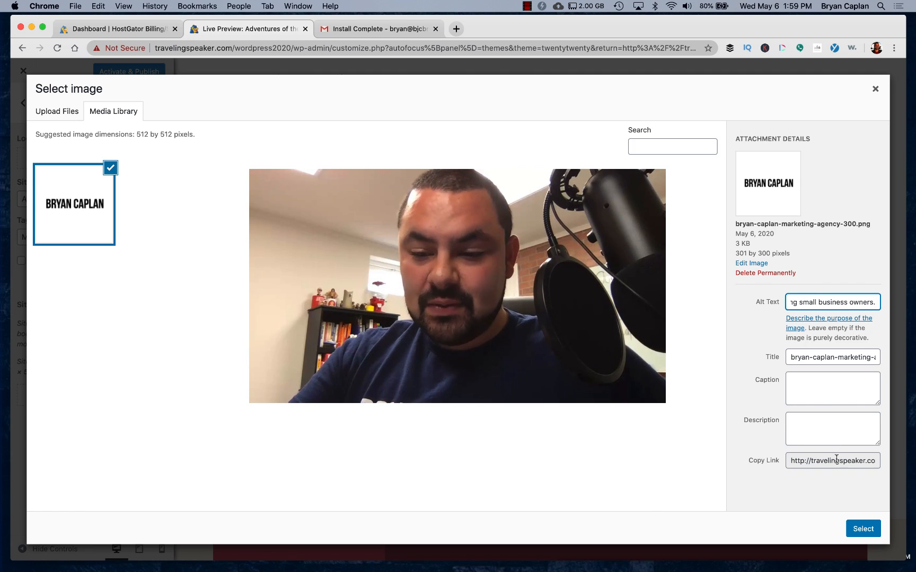
click(863, 529)
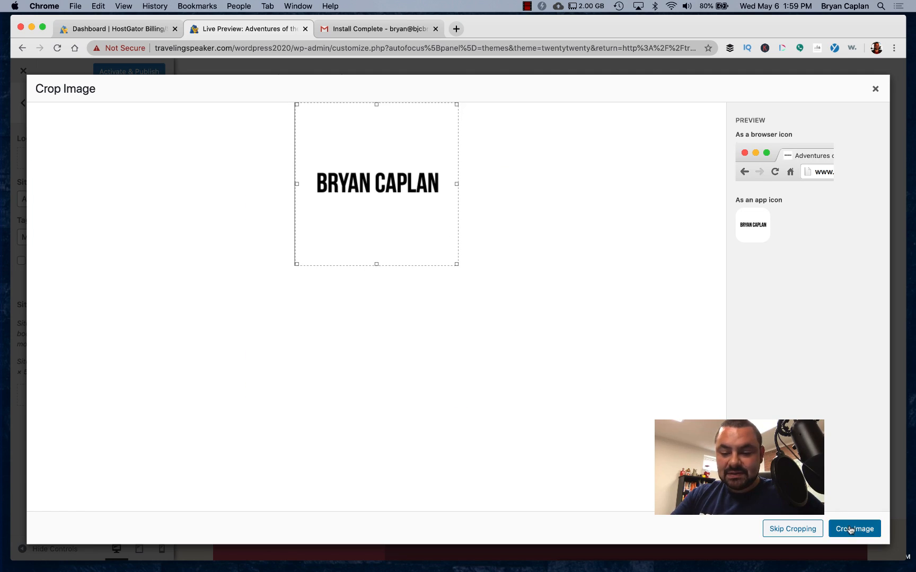
click(853, 528)
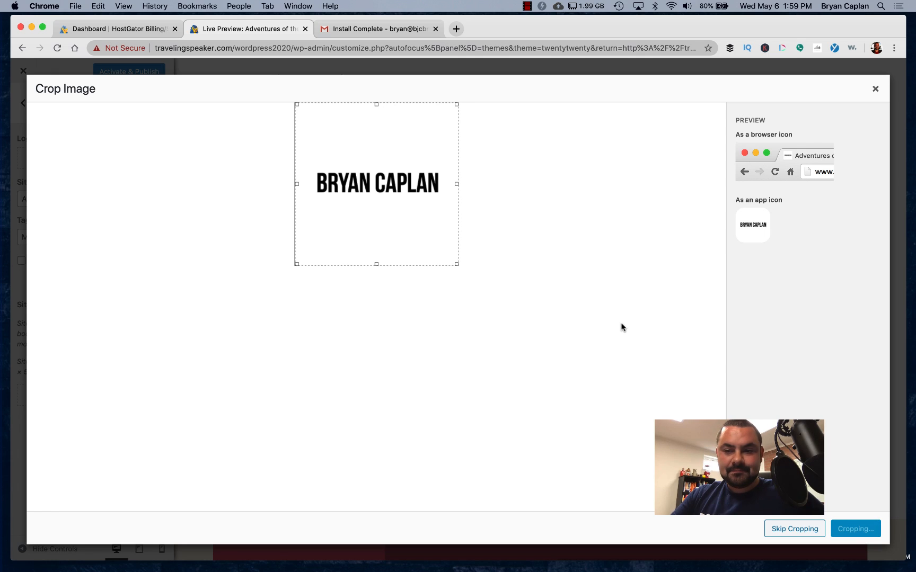
click(855, 528)
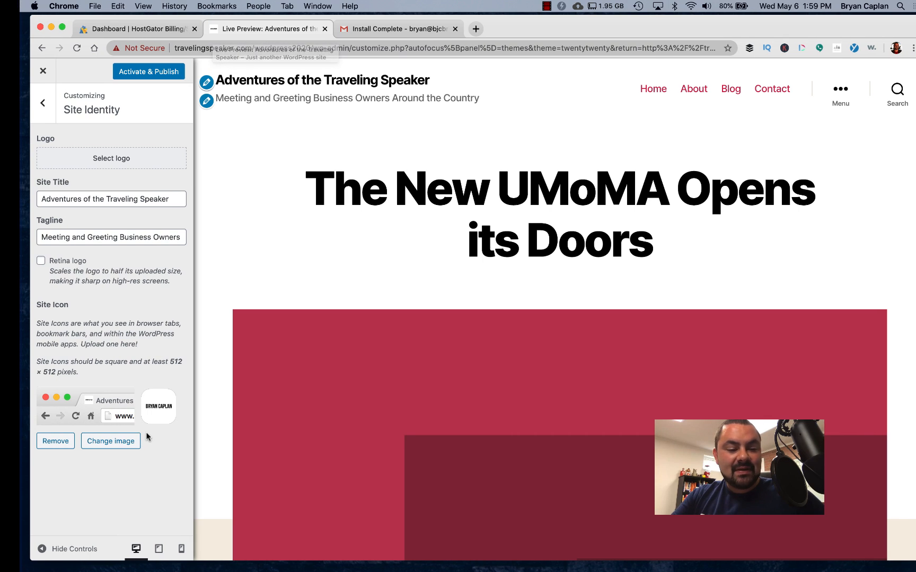
mouse_move(178, 417)
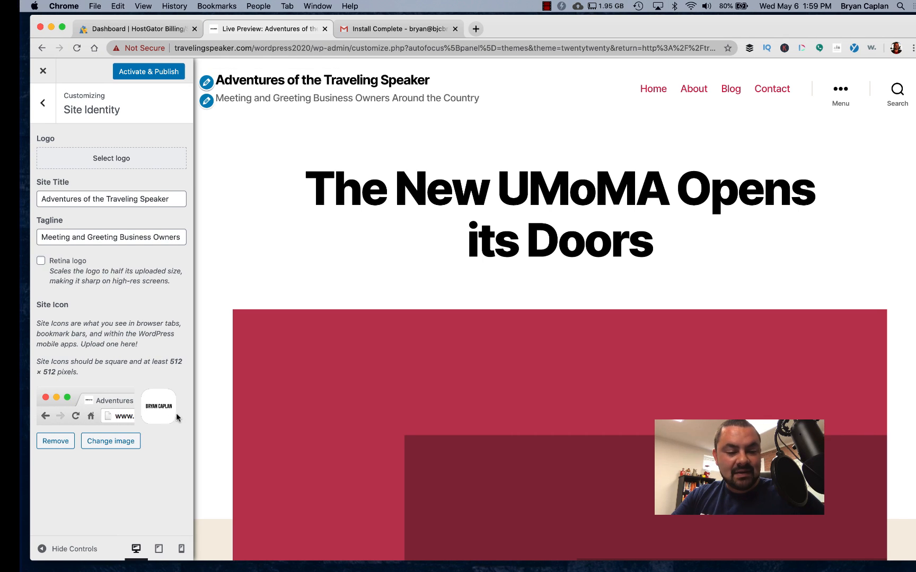
Set the Background Color under Colors to a light rose pink
click(42, 103)
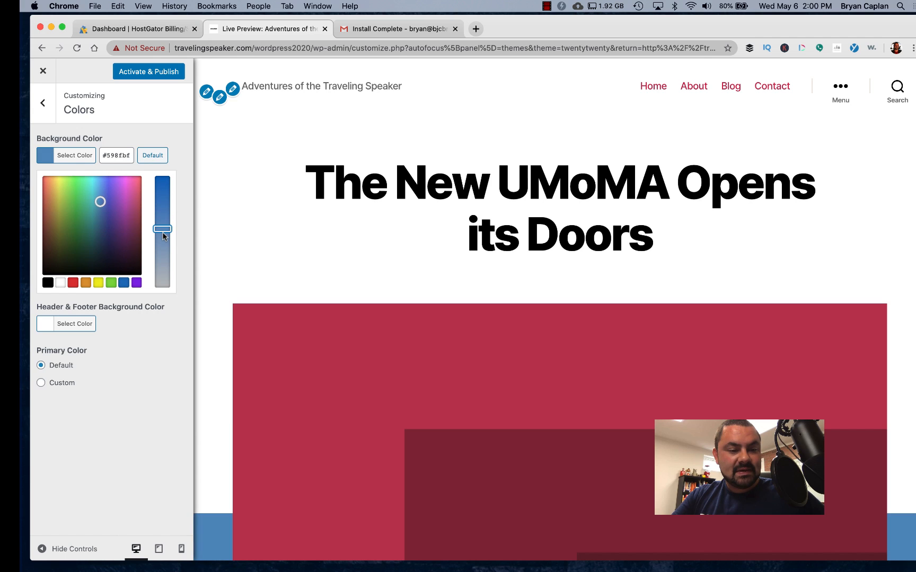
click(75, 155)
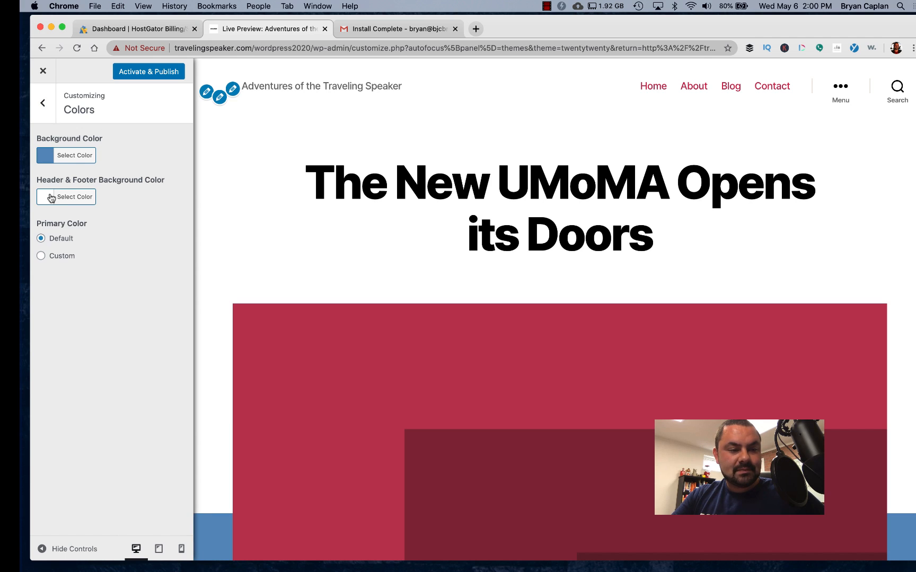
scroll(down, 3)
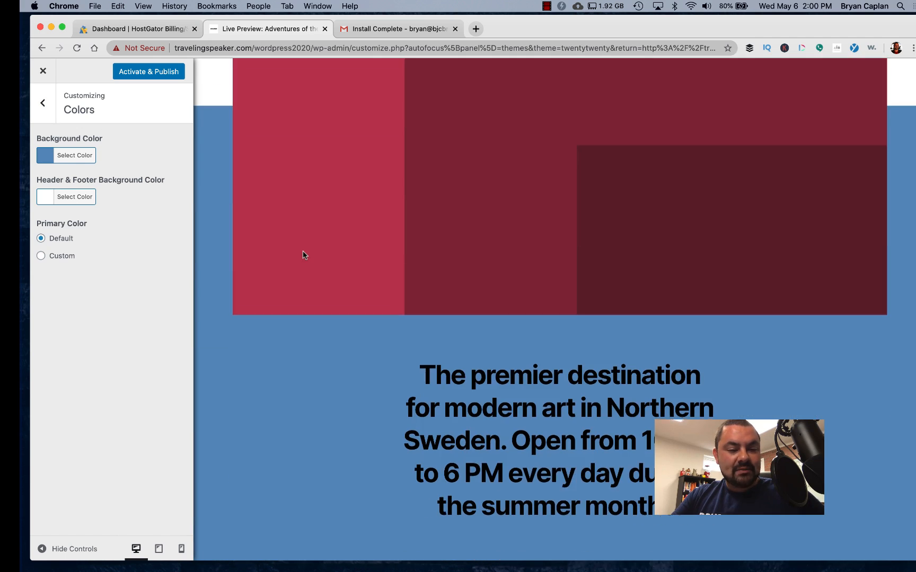
scroll(down, 3)
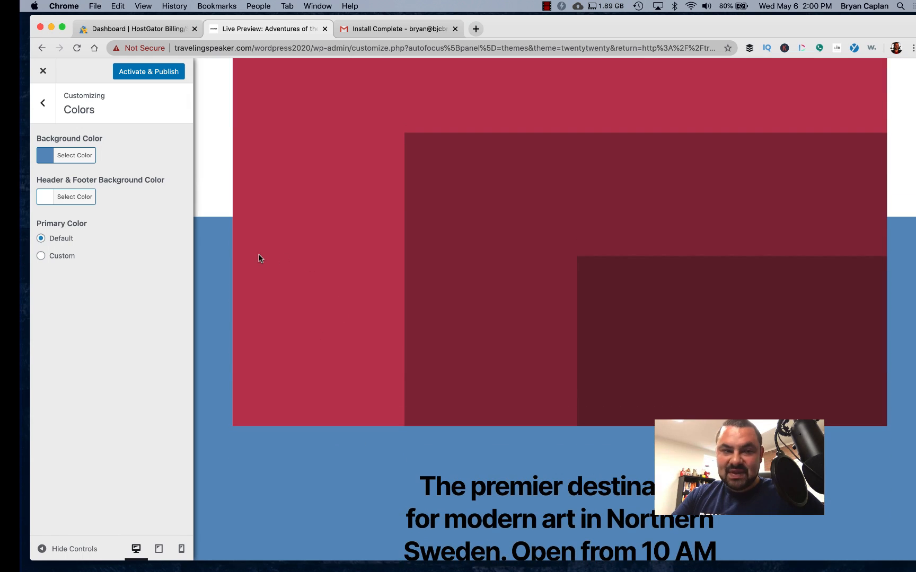
click(74, 155)
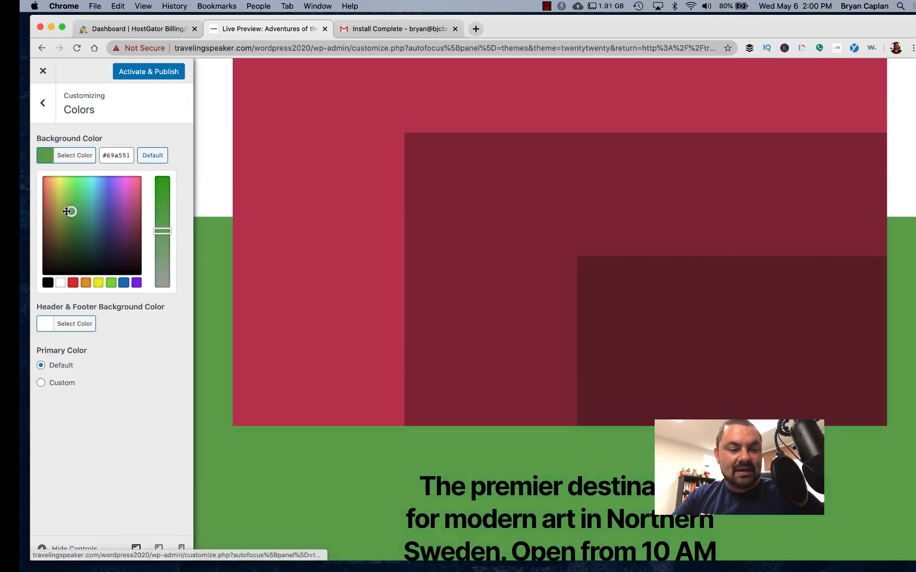
click(60, 283)
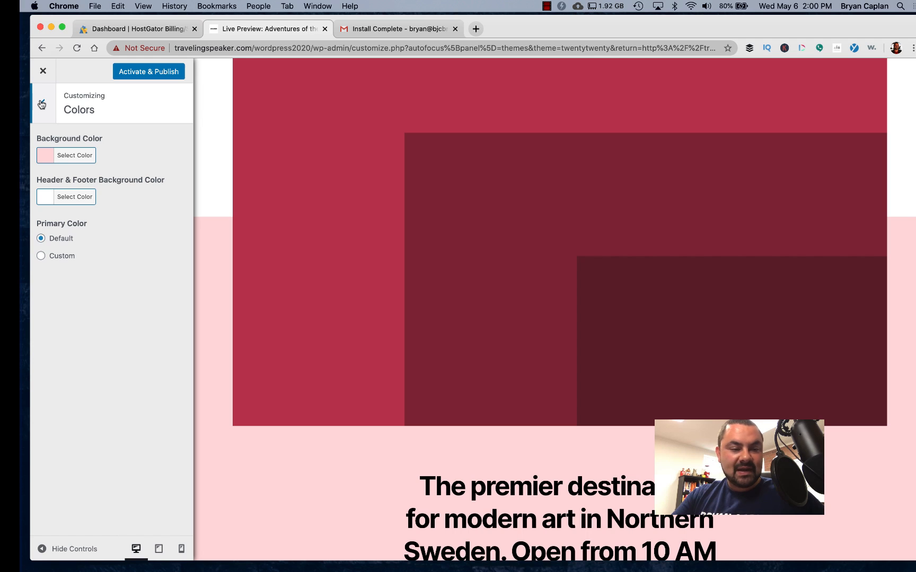
click(41, 103)
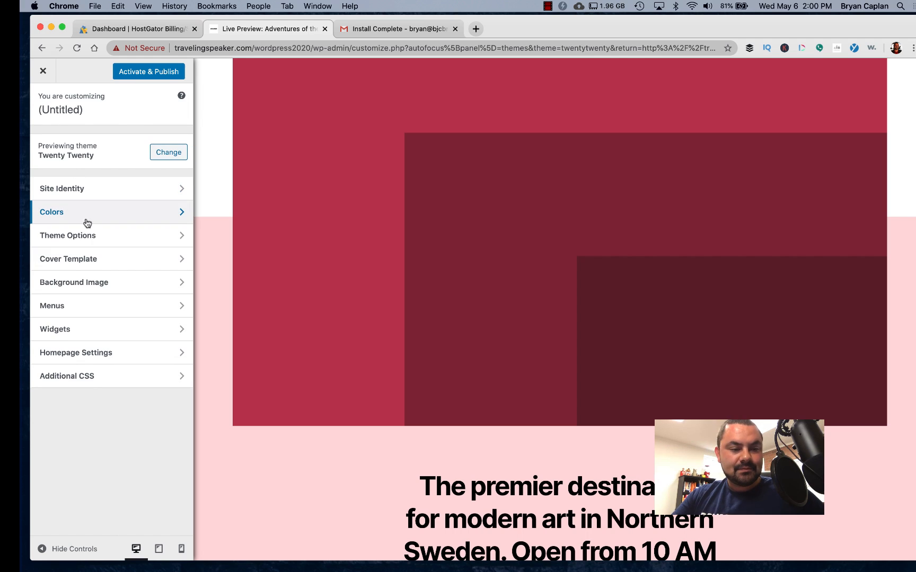
click(67, 236)
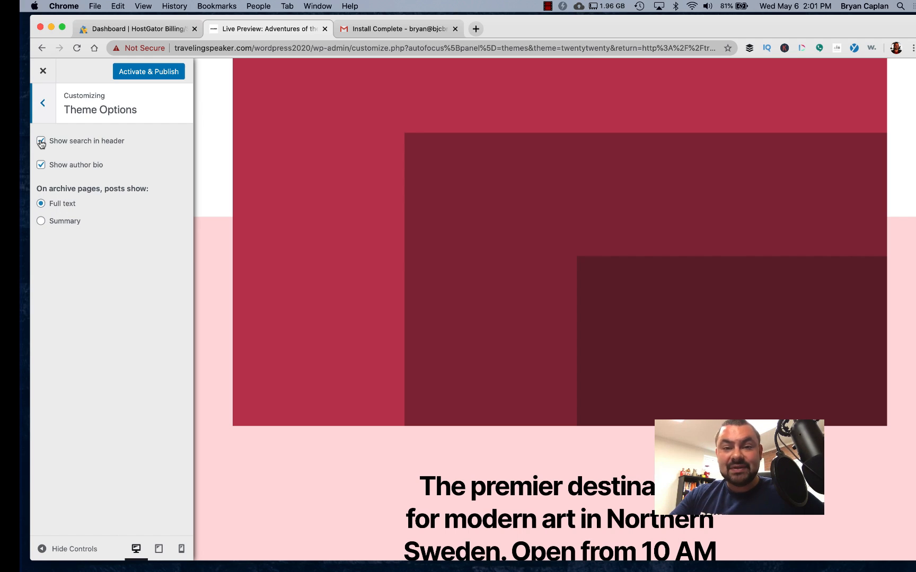
click(41, 141)
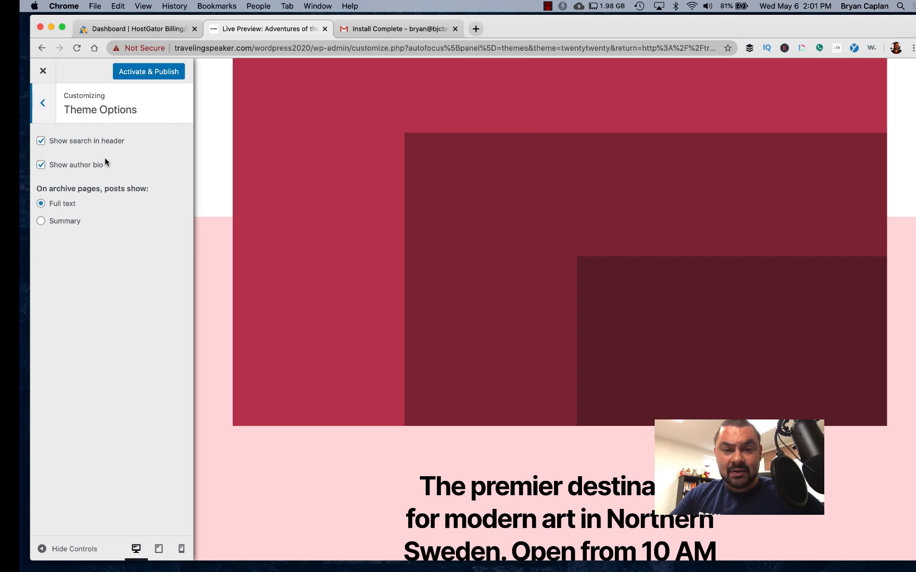
click(42, 103)
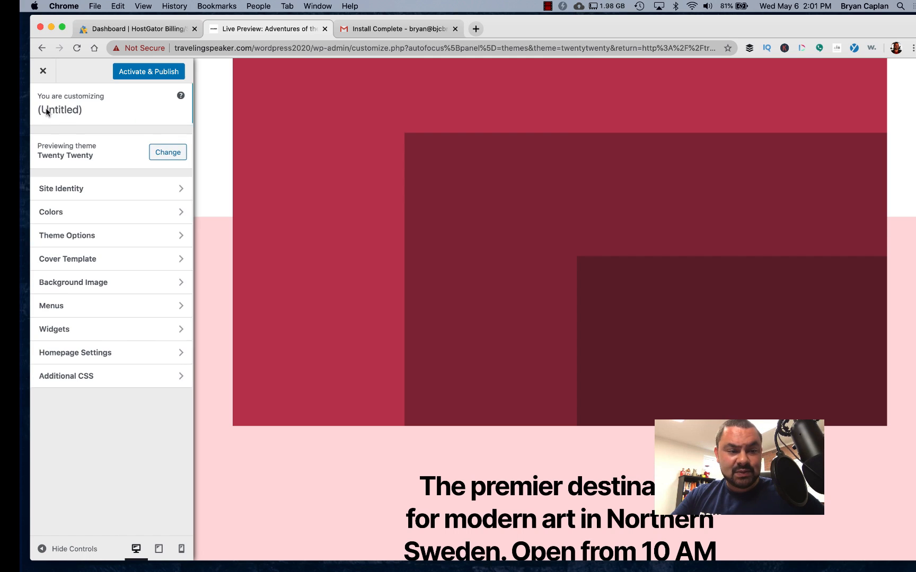
click(67, 258)
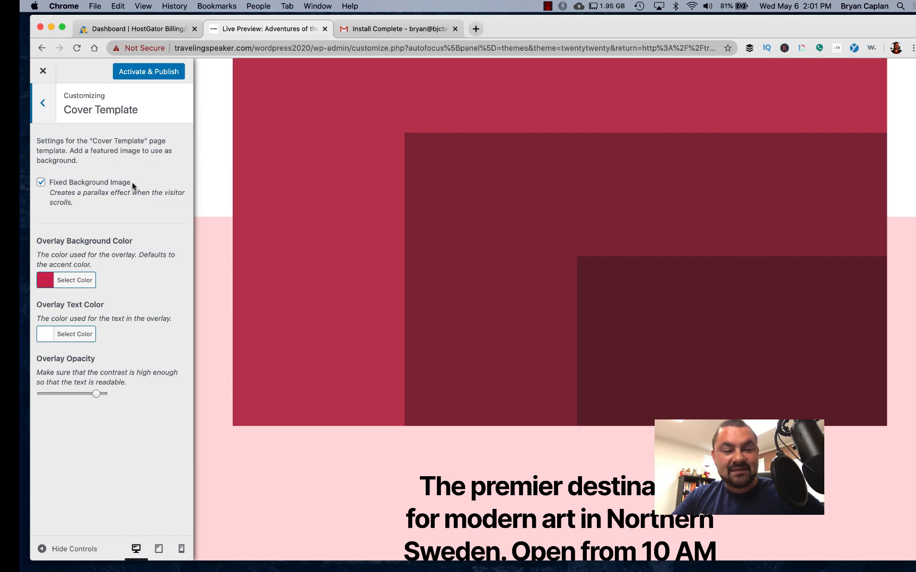
scroll(down, 3)
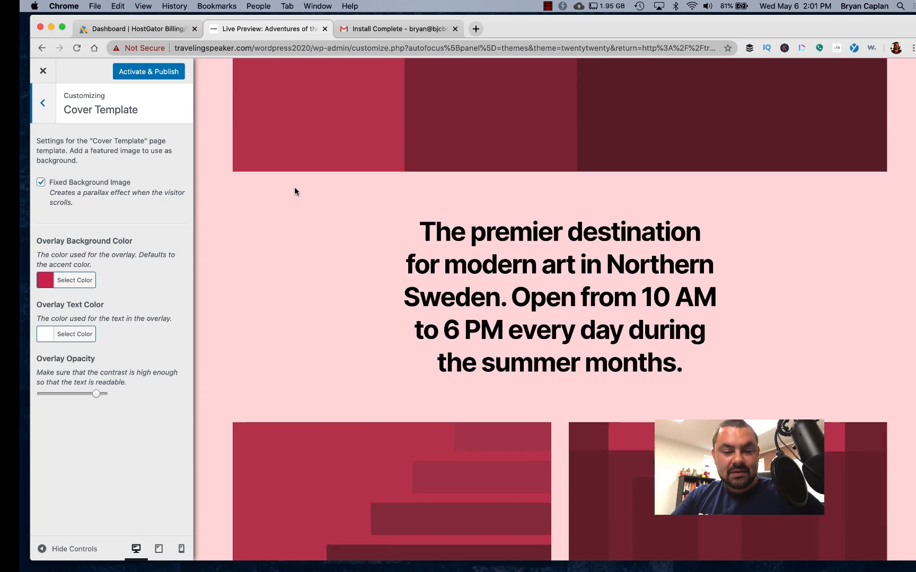
scroll(down, 3)
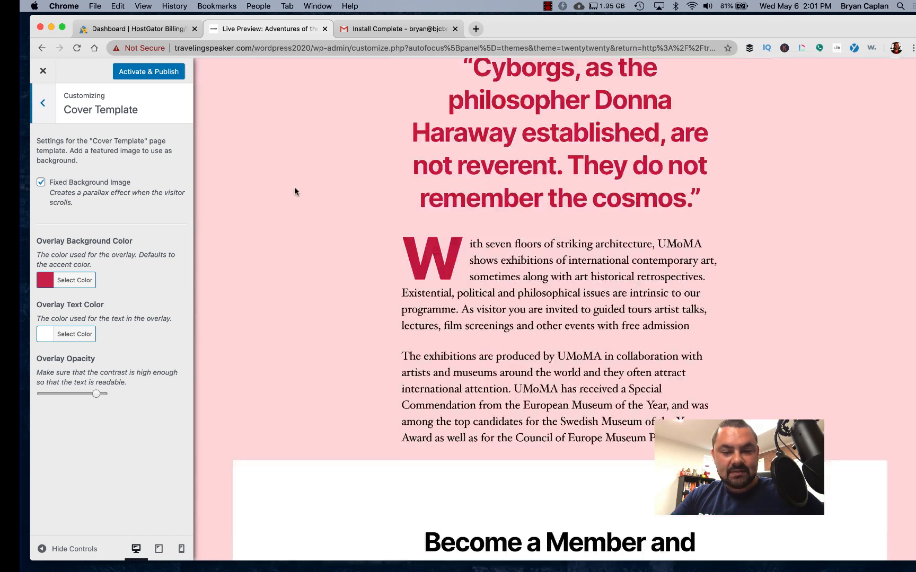
scroll(up, 3)
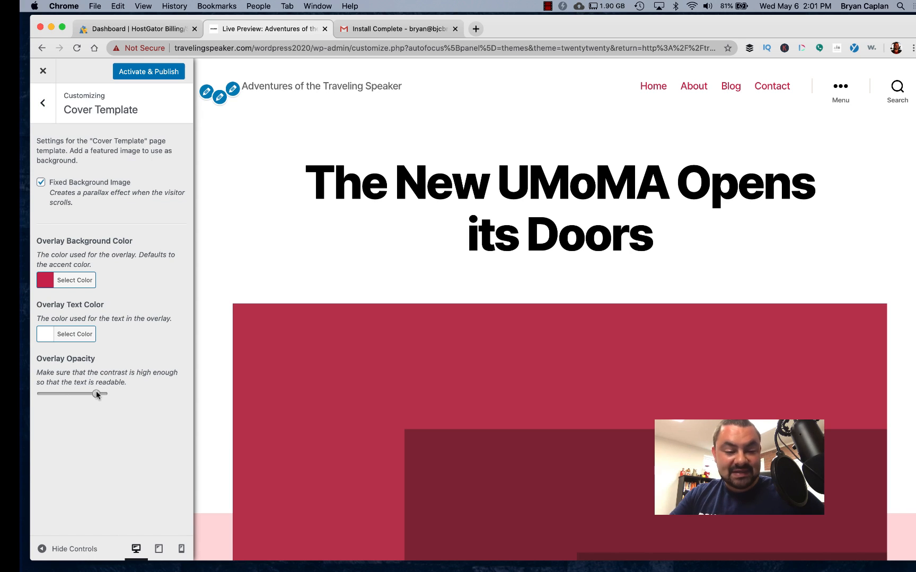
click(43, 103)
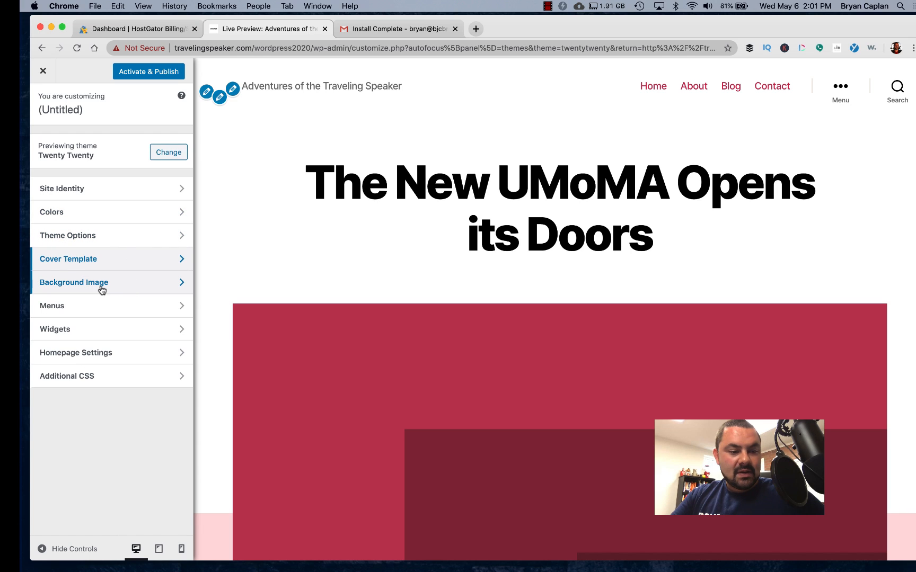
Upload a conference photo as the site's background image
click(74, 282)
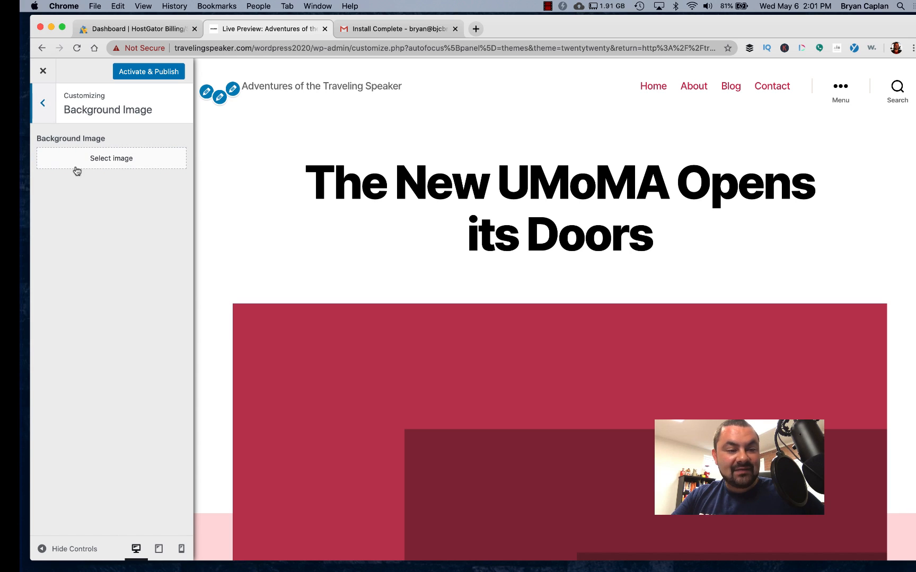
click(111, 159)
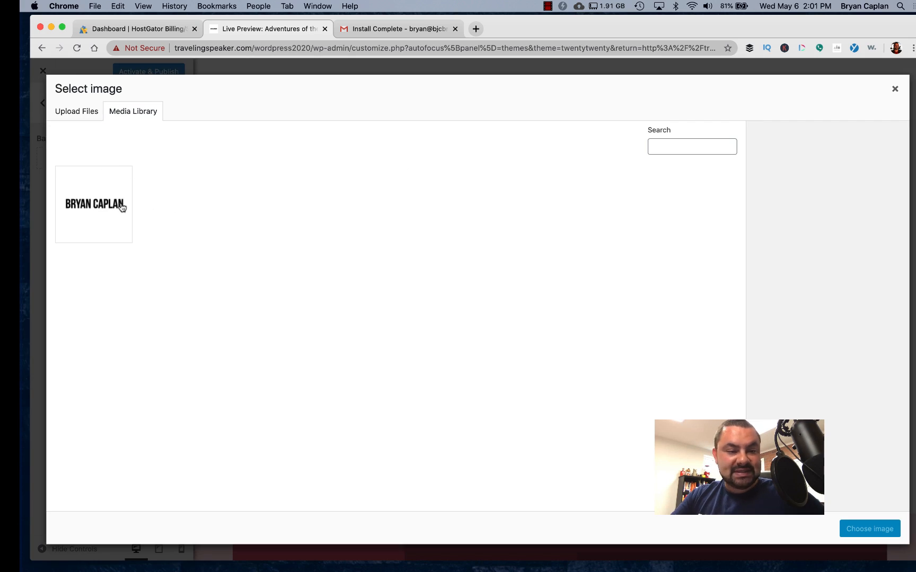
click(76, 111)
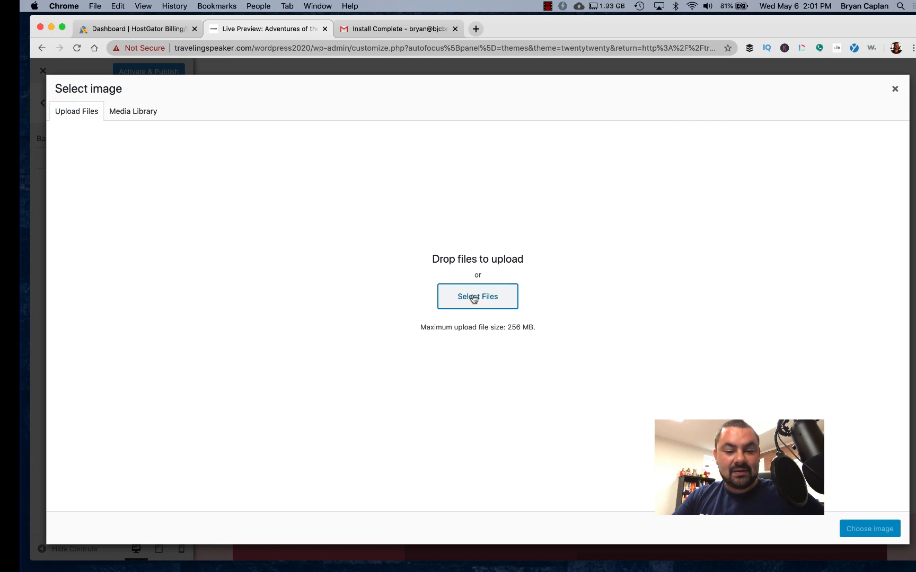
click(132, 111)
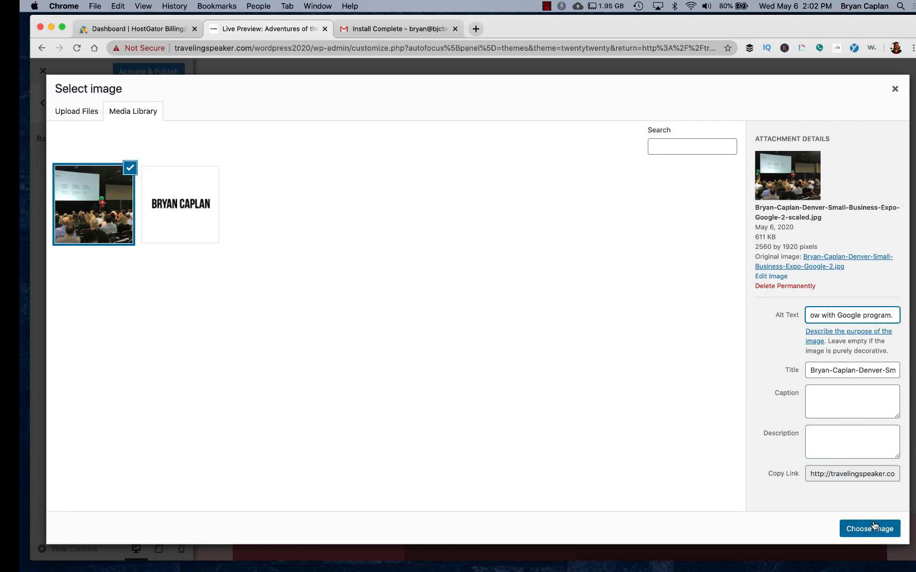
click(869, 528)
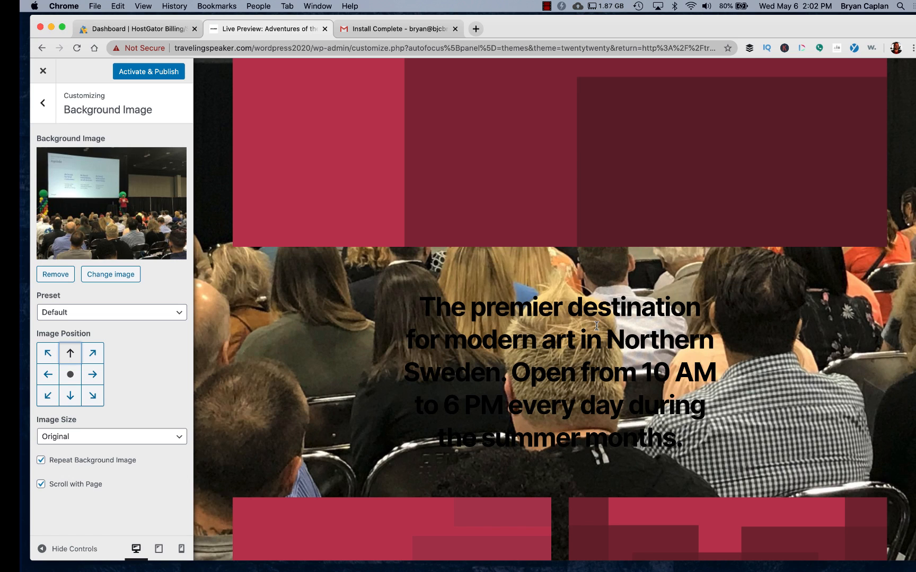
mouse_move(655, 361)
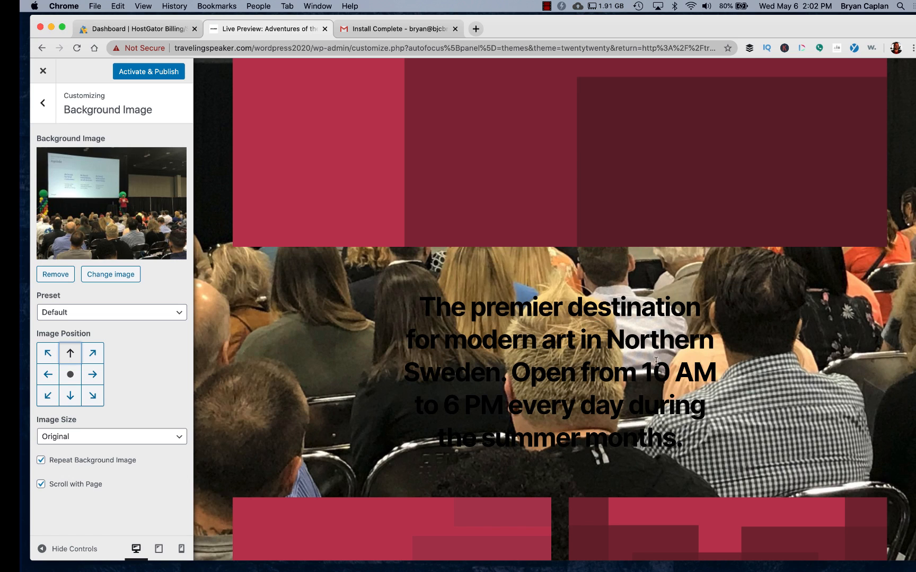
Anchor the photo to the bottom, then remove it to restore the rose background
scroll(down, 3)
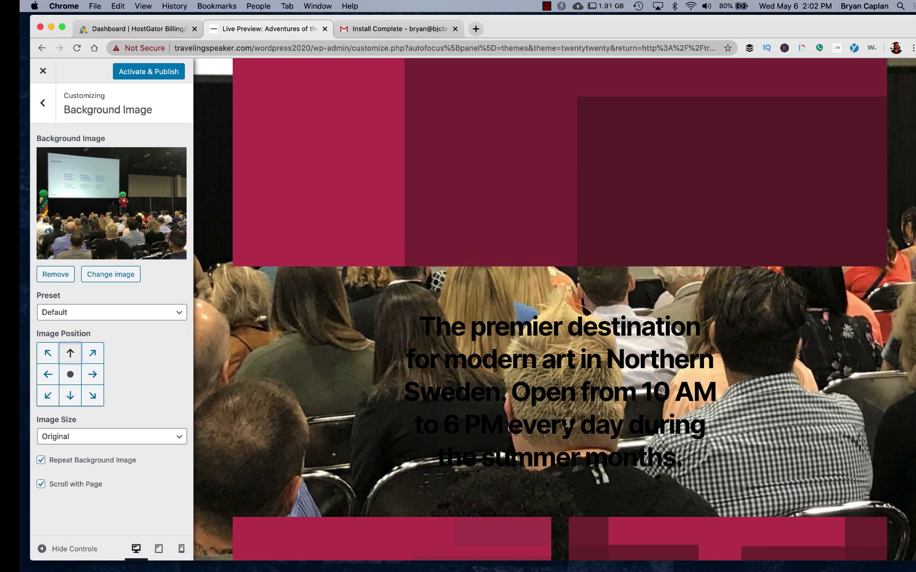
click(70, 395)
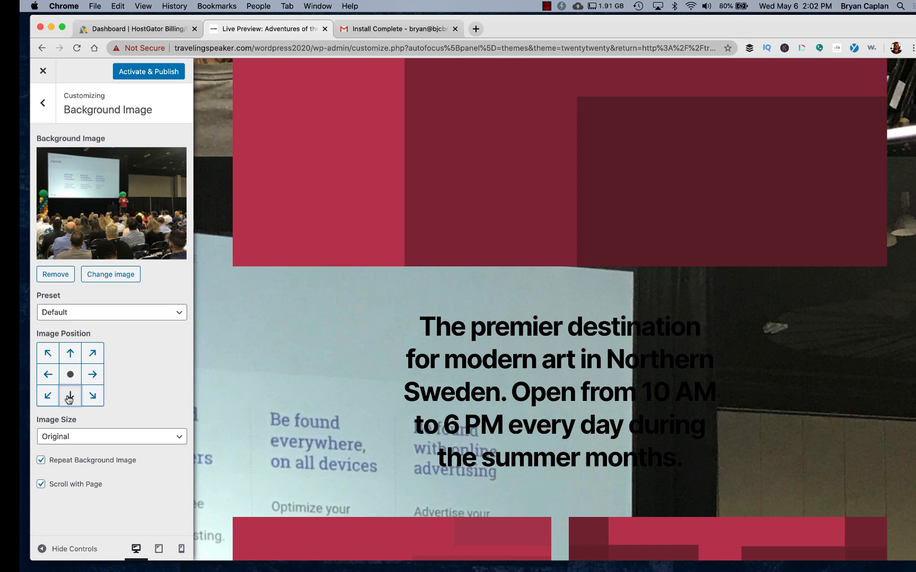
click(70, 395)
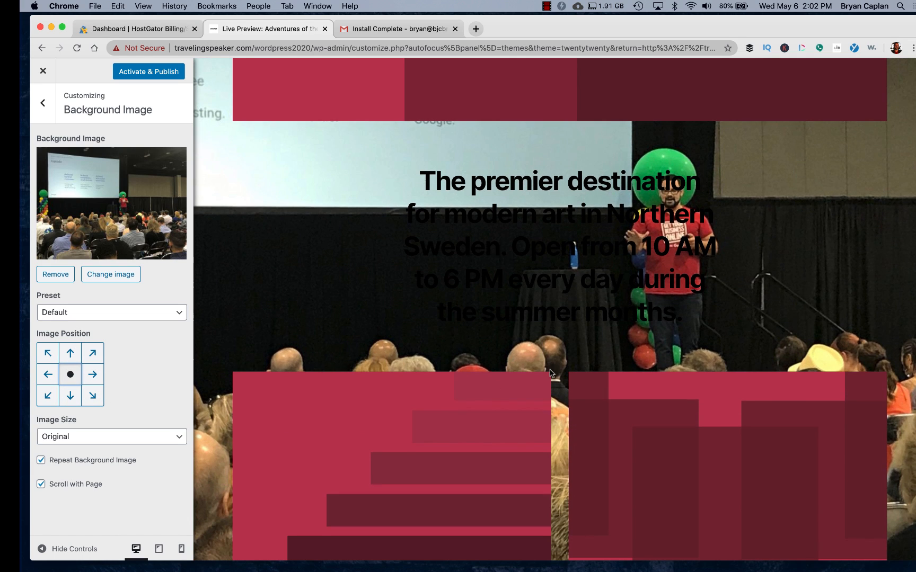
scroll(down, 3)
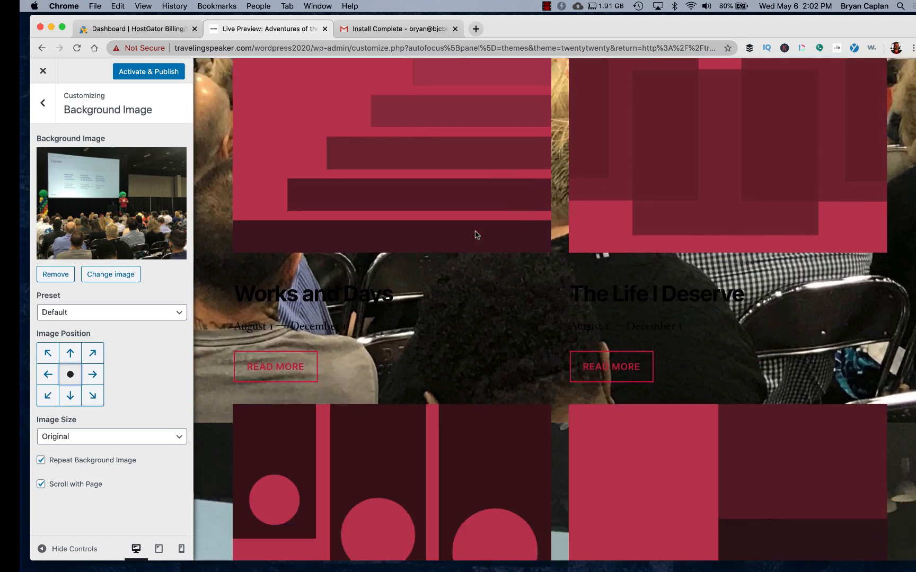
click(55, 274)
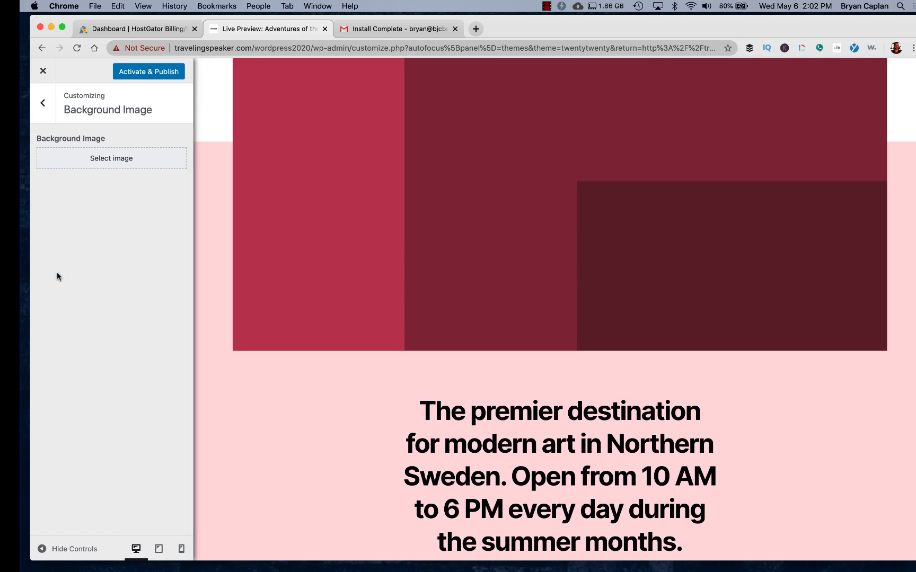
Replace the About This Site text with Bryan Caplan's bio as a Small Business and Digital Marketing speaker
click(42, 103)
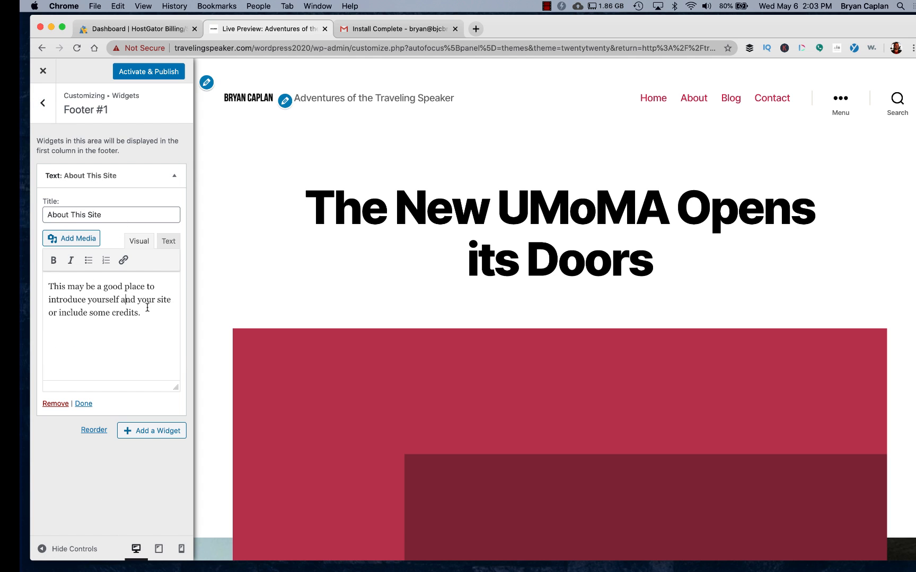
text(Bryan Caplan is a national sp)
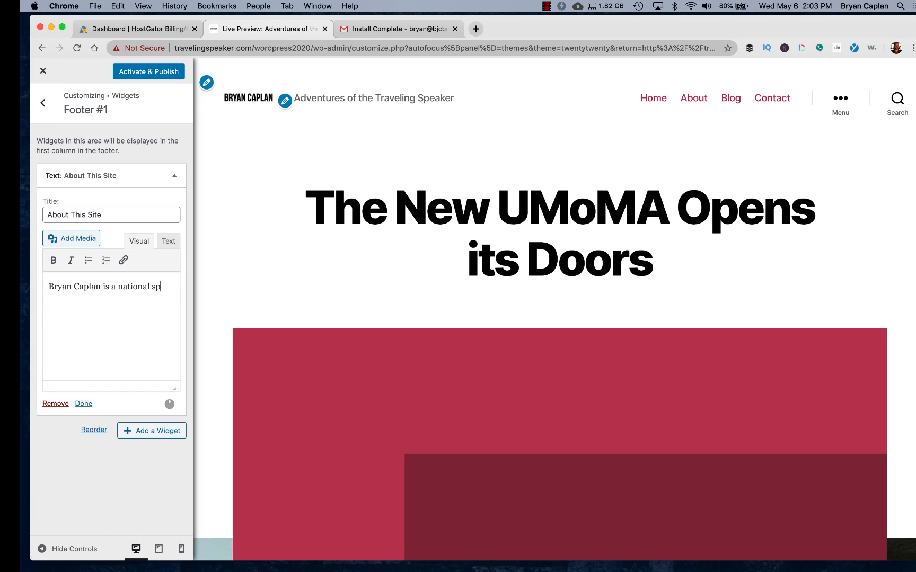
text(eaker. He trav)
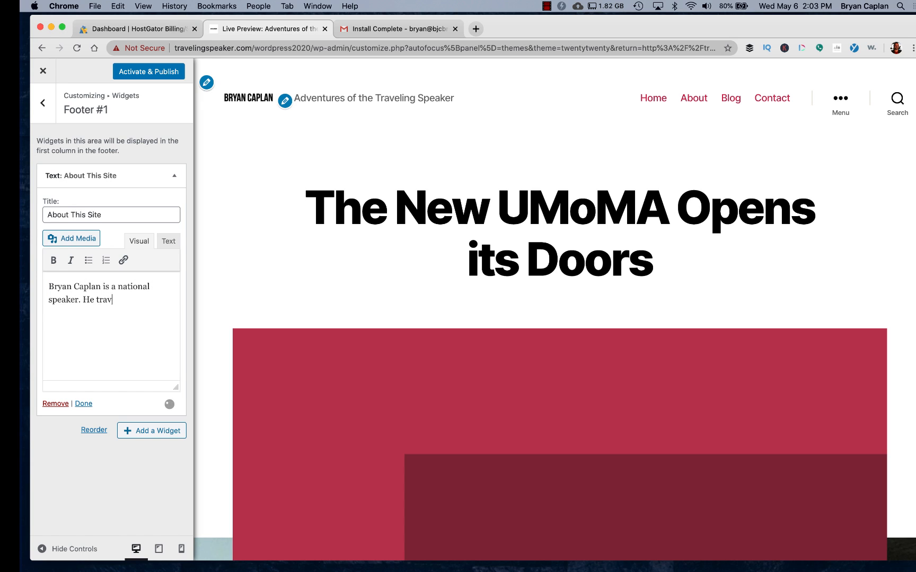
text(els the country presen)
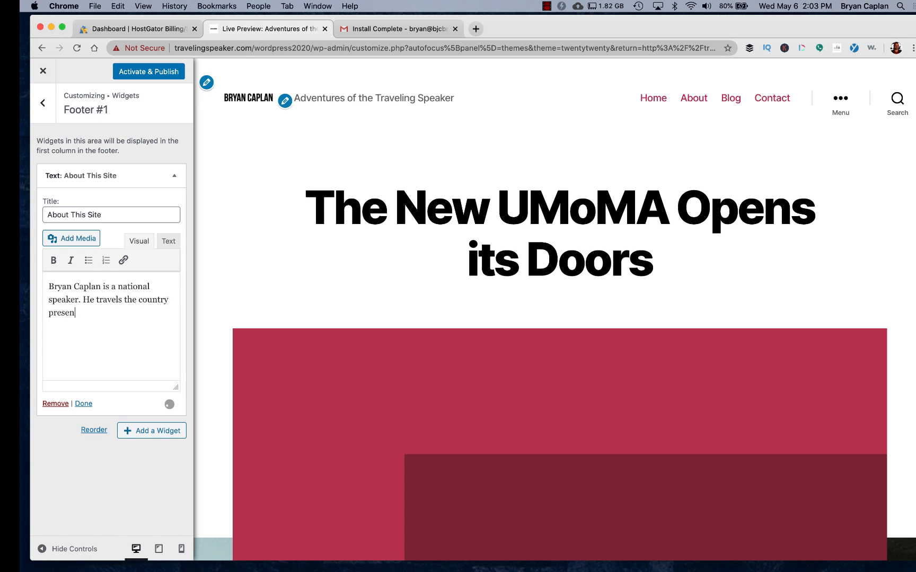
text(ting on all things)
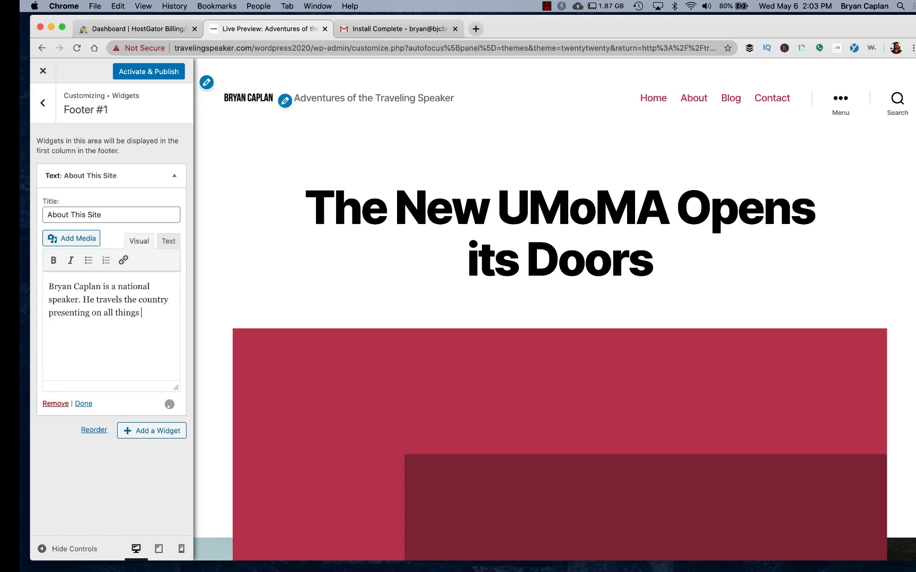
text(Small Business and D)
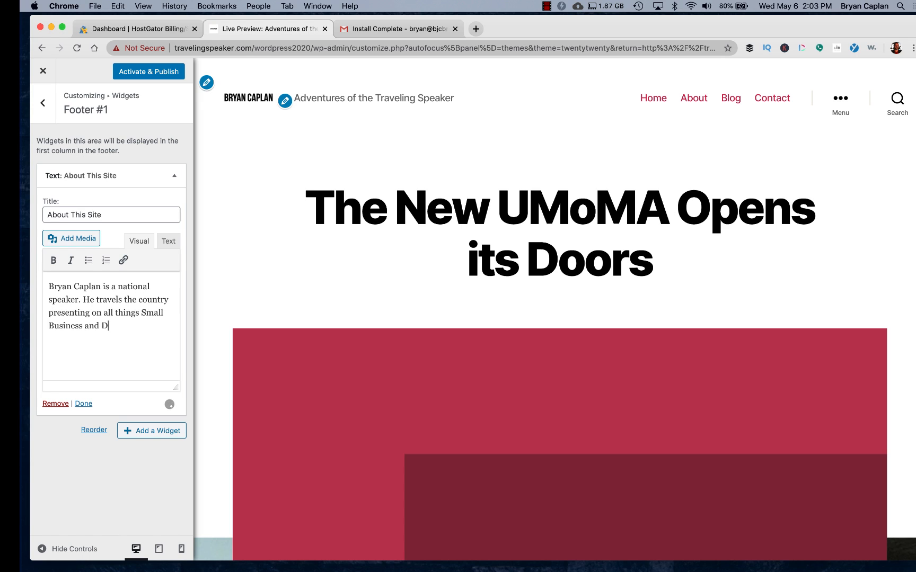
text(igital MArk)
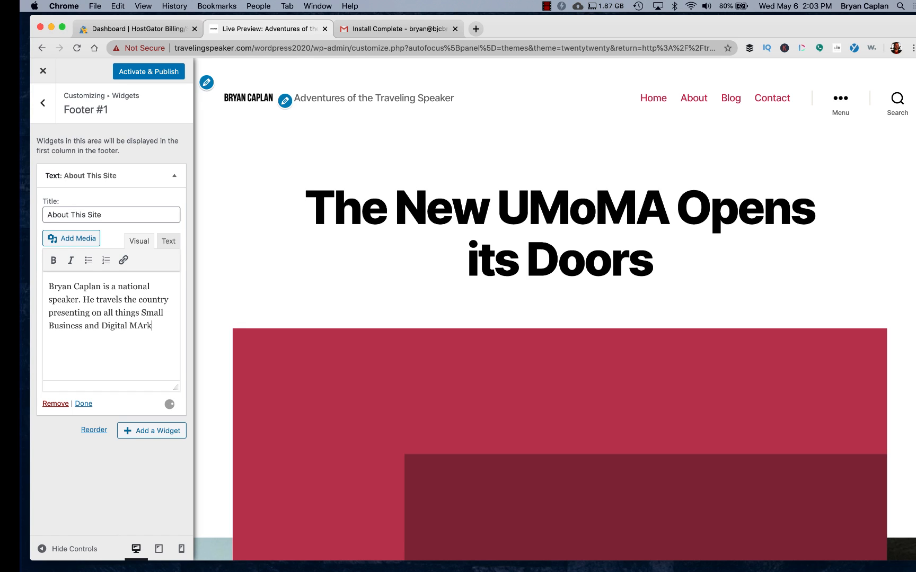
text(eting.)
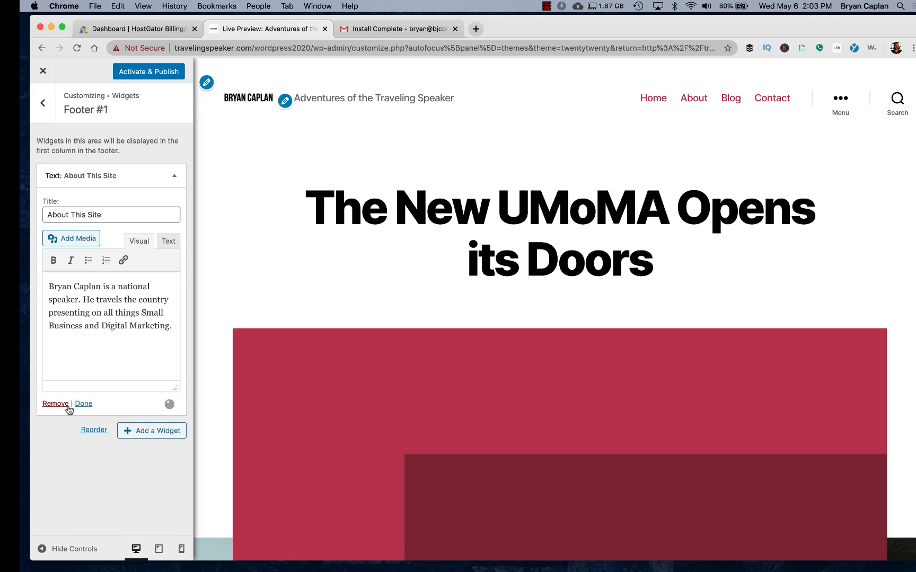
click(82, 404)
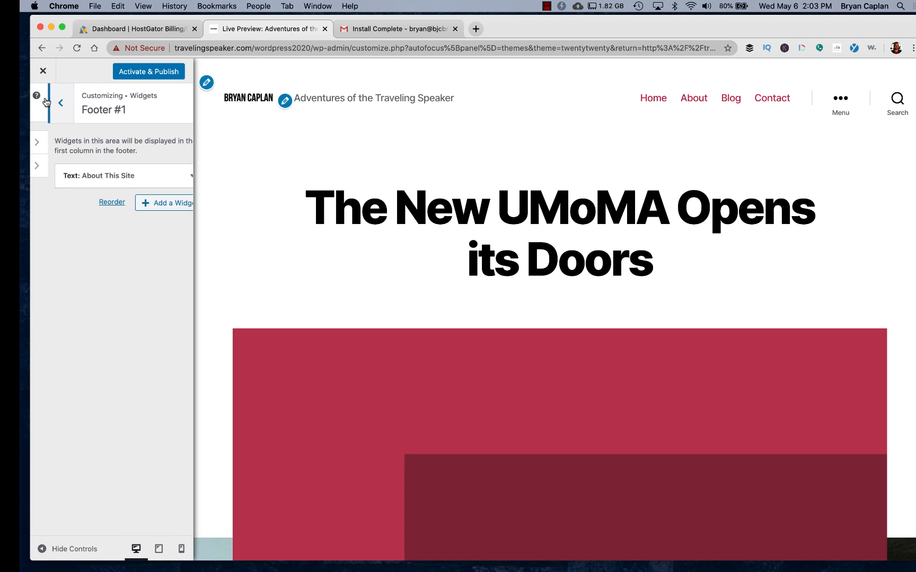
click(59, 102)
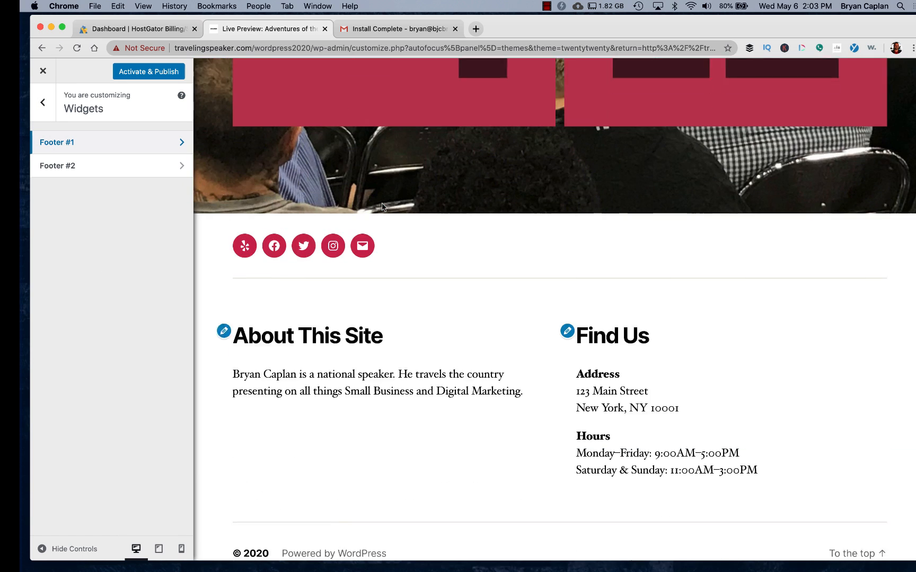
scroll(down, 3)
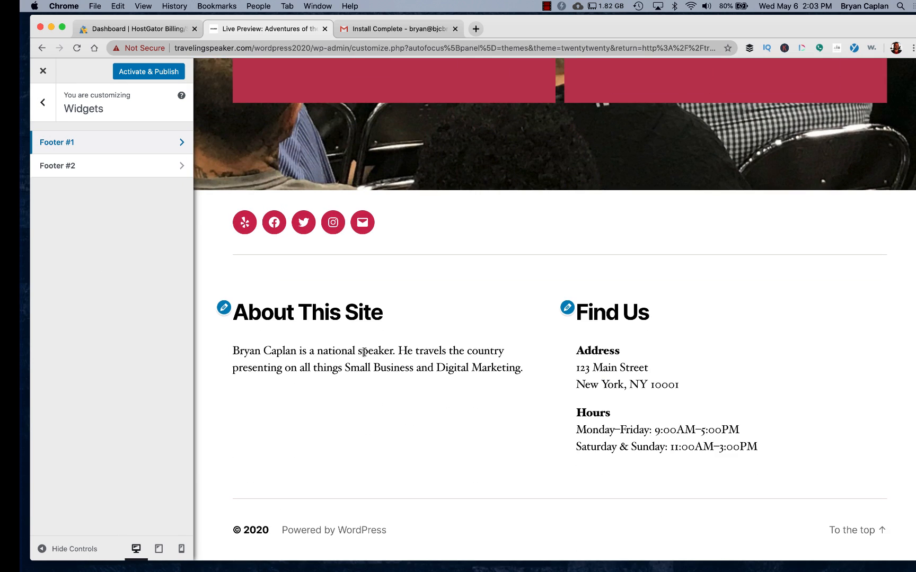
mouse_move(411, 397)
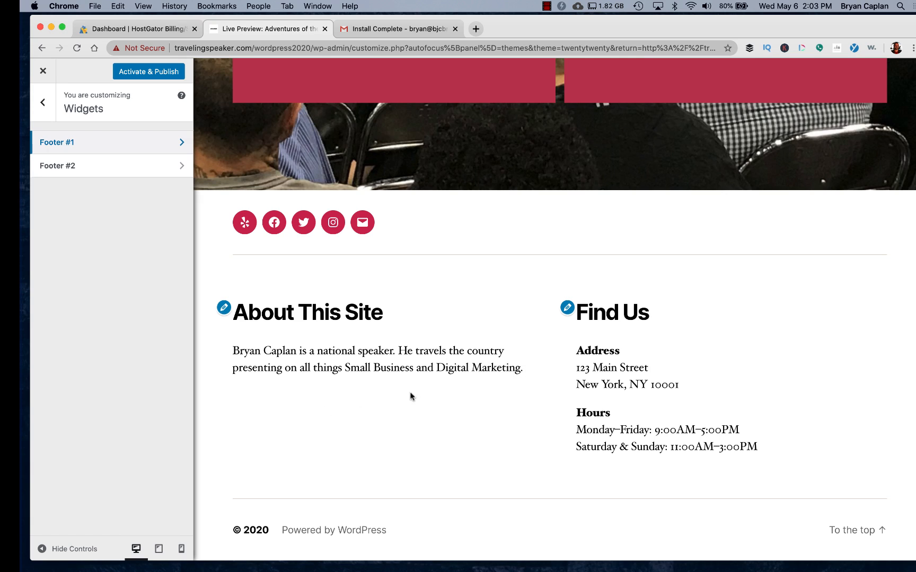
mouse_move(443, 390)
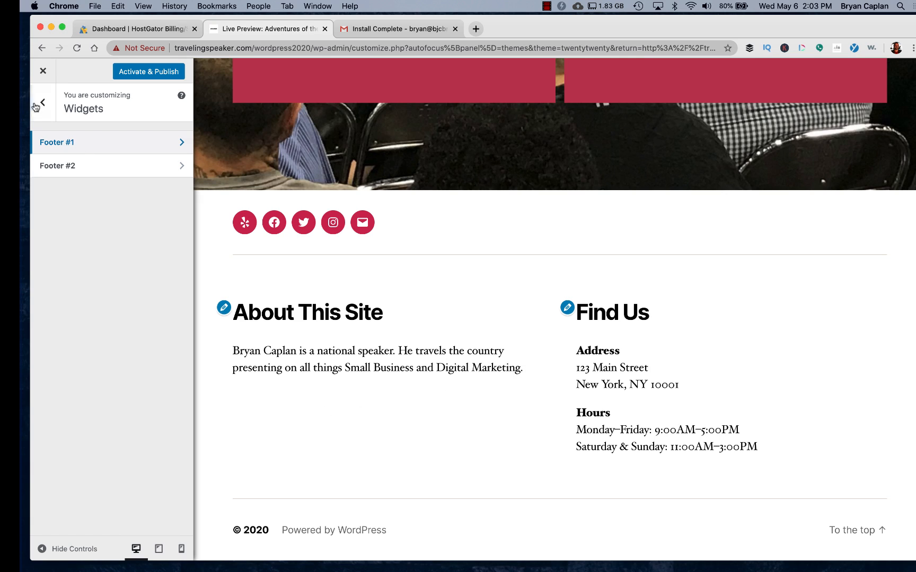
Keep The New UMoMA Opens its Doors selected as the static homepage in Homepage Settings
click(42, 102)
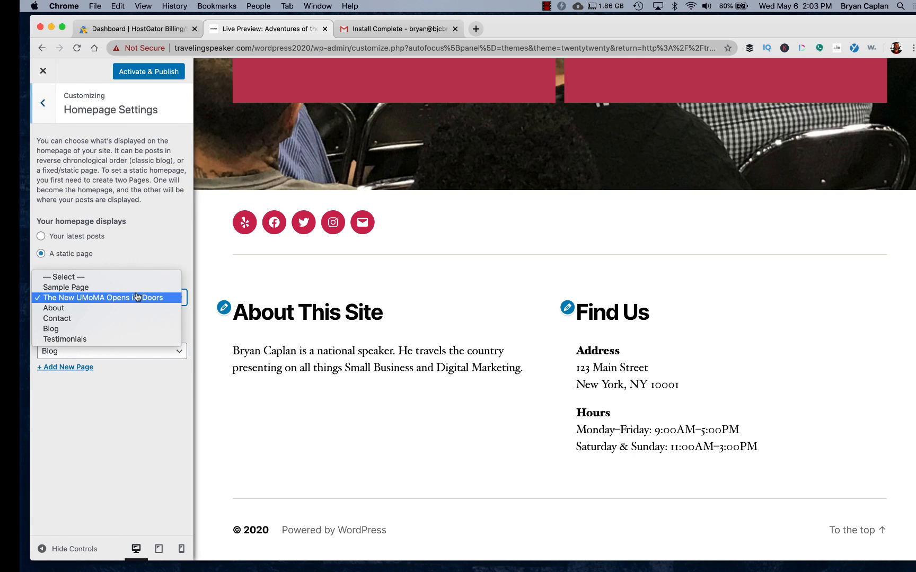
click(102, 298)
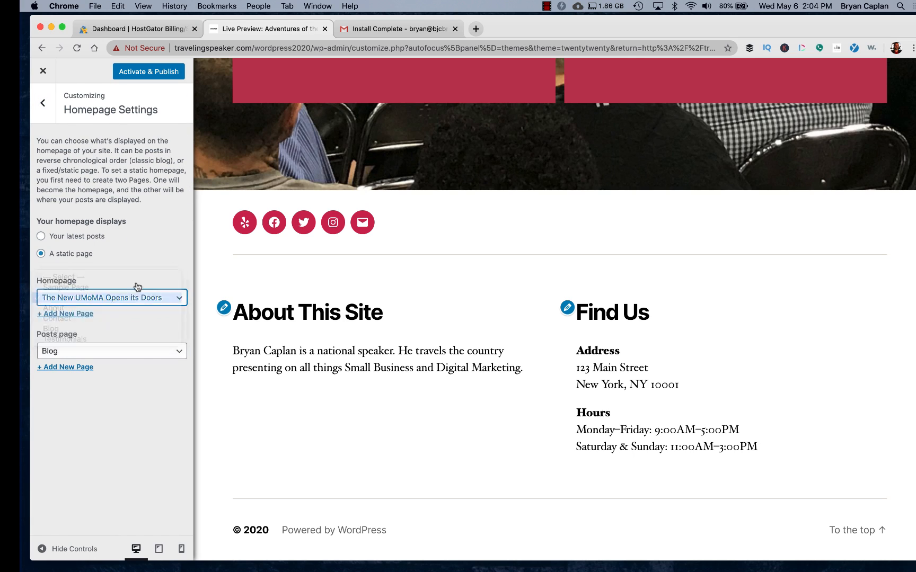
click(111, 297)
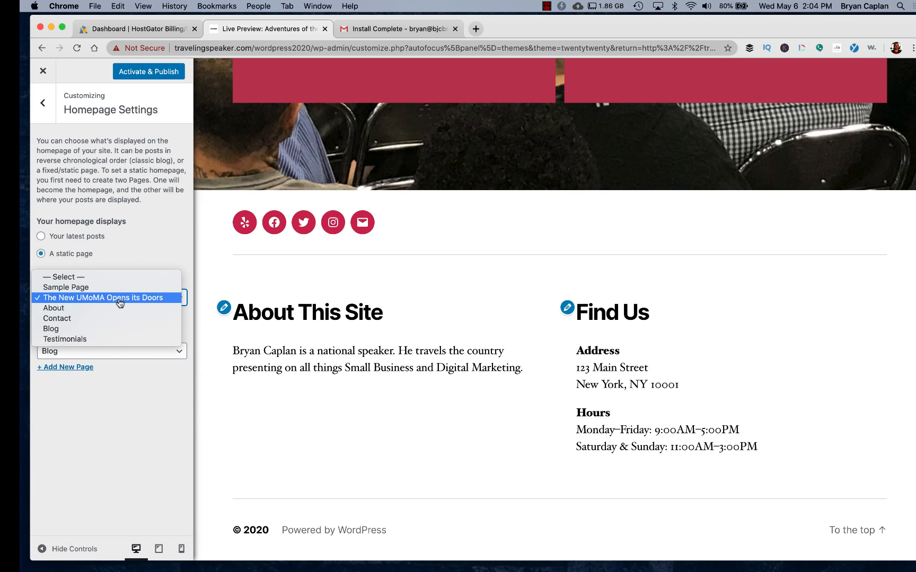
click(103, 298)
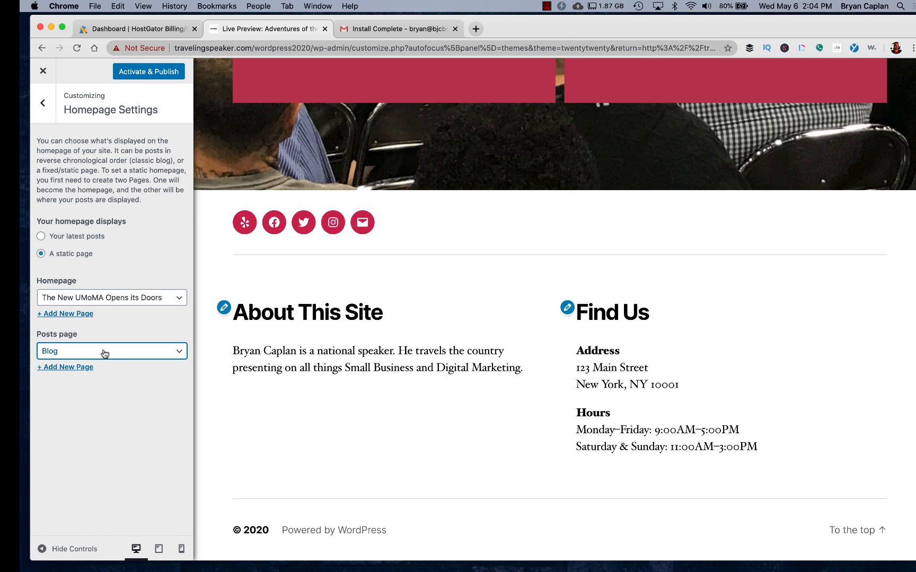
click(41, 103)
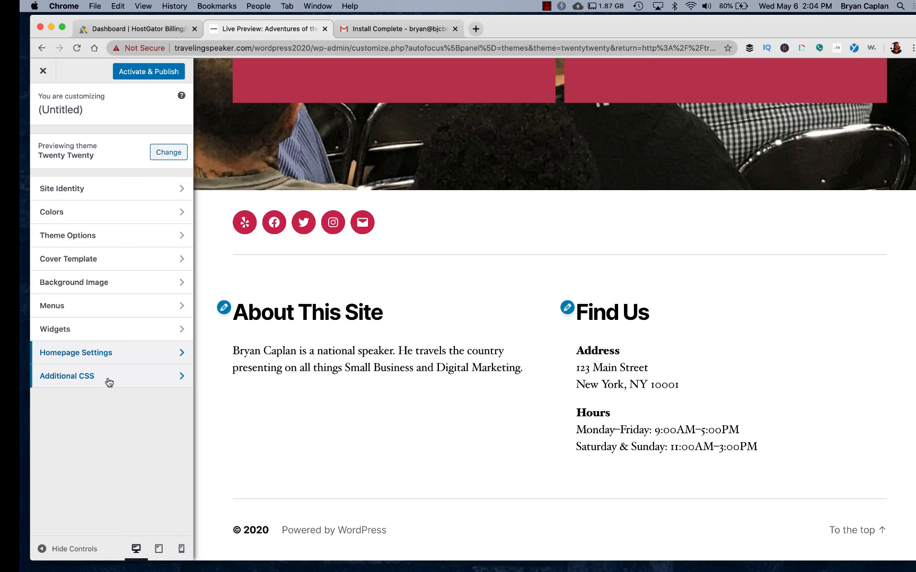
scroll(up, 3)
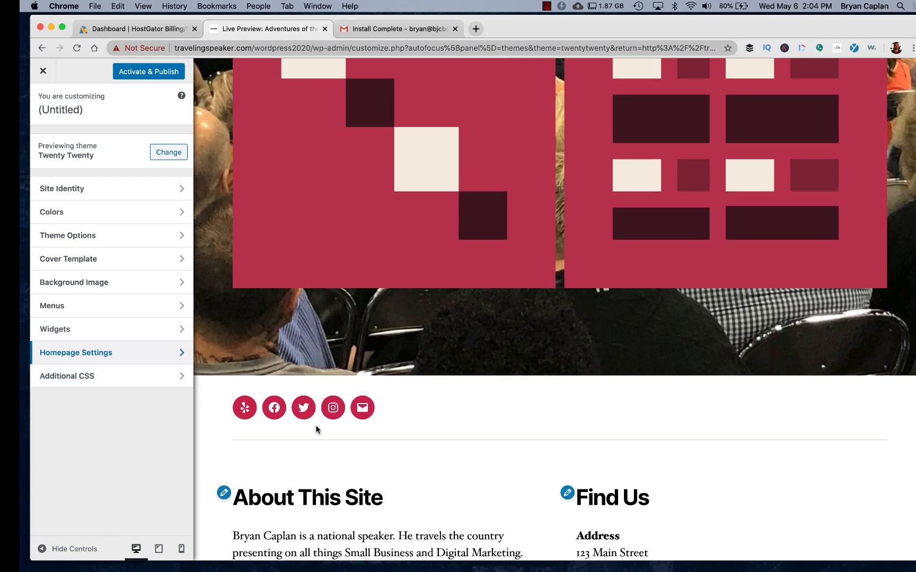
Publish the Twenty Twenty customizations and scroll the live site to check the rose background and footer
click(148, 71)
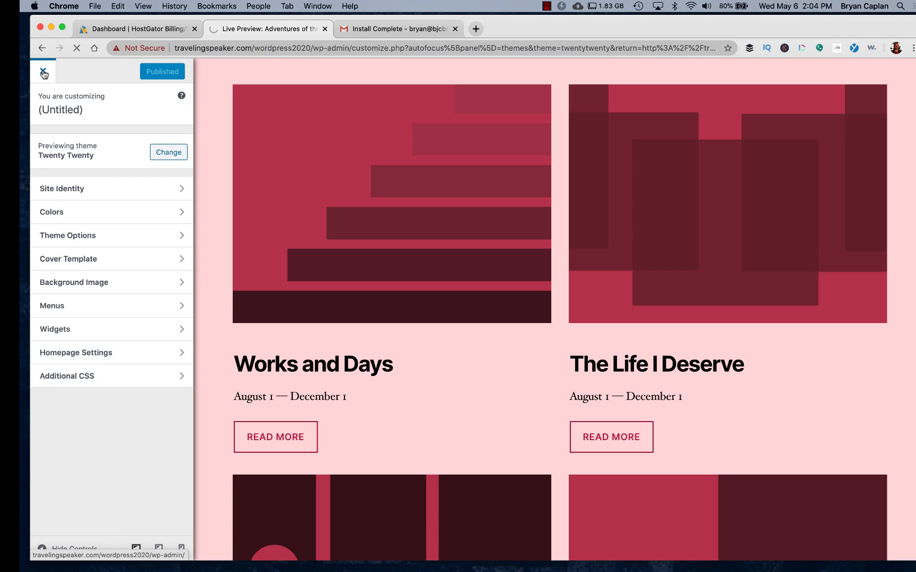
click(44, 71)
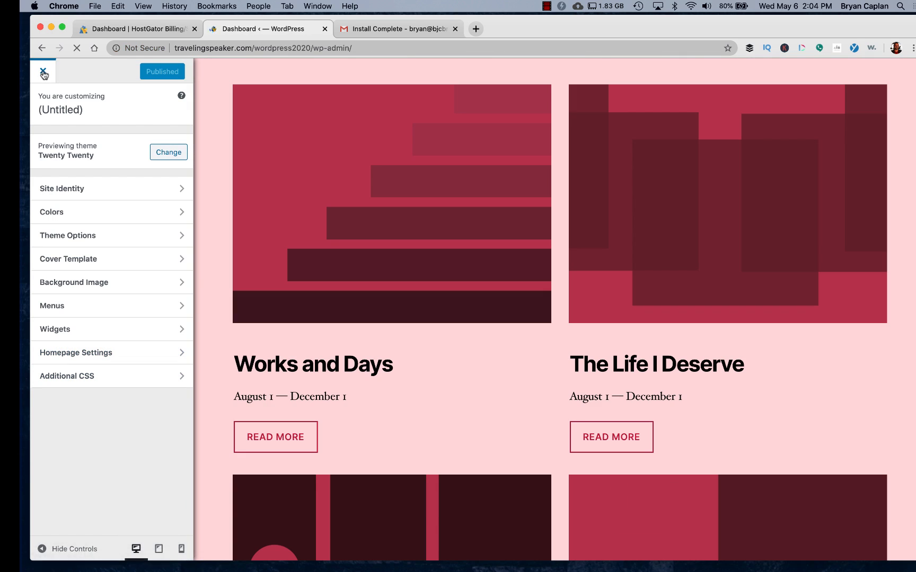
click(44, 71)
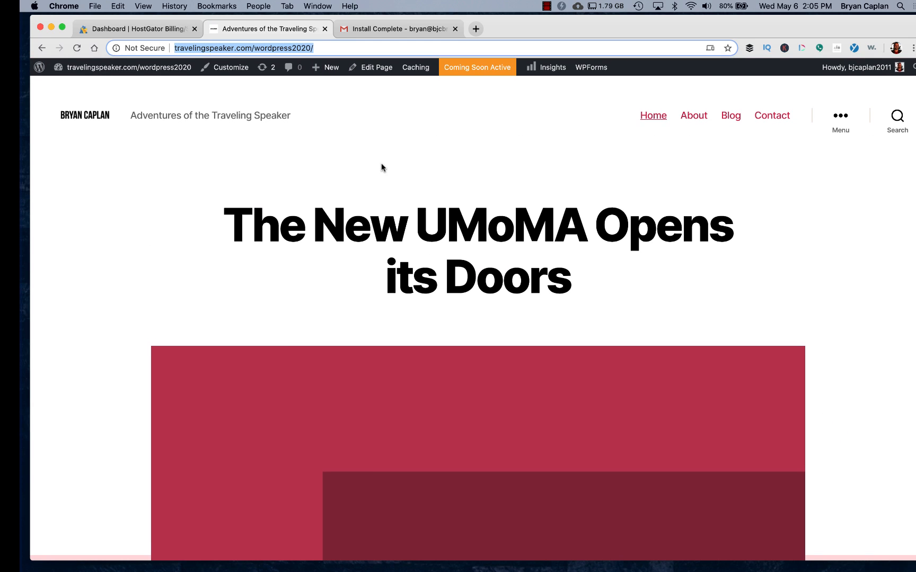
scroll(down, 3)
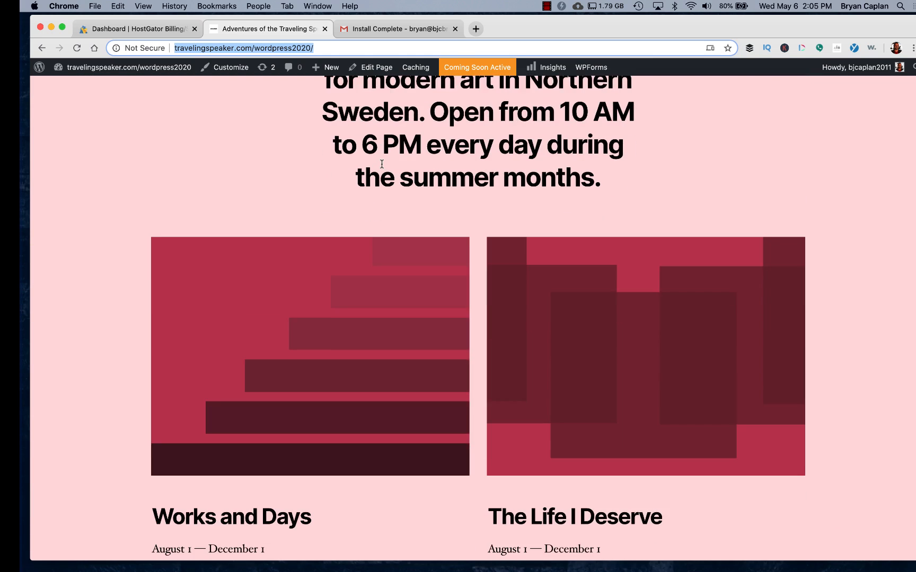
scroll(down, 3)
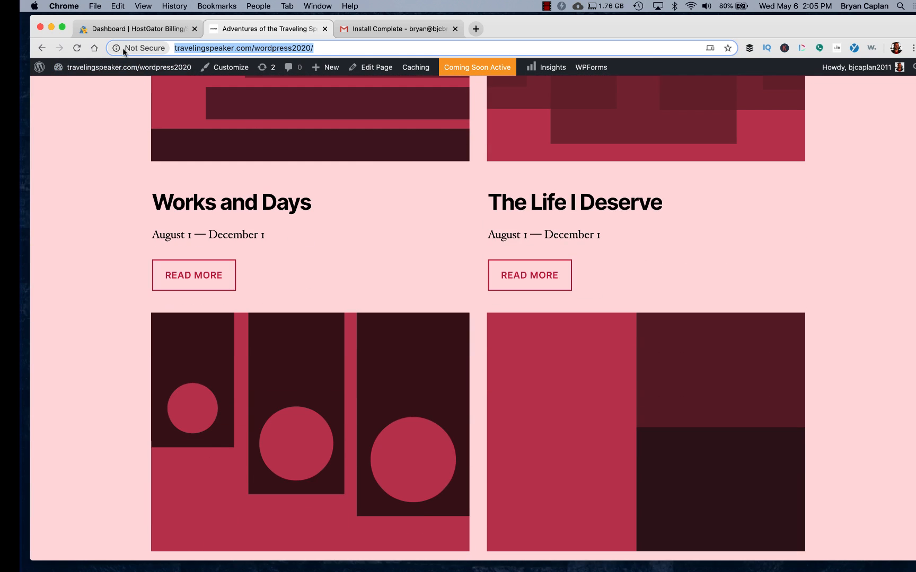
mouse_move(115, 48)
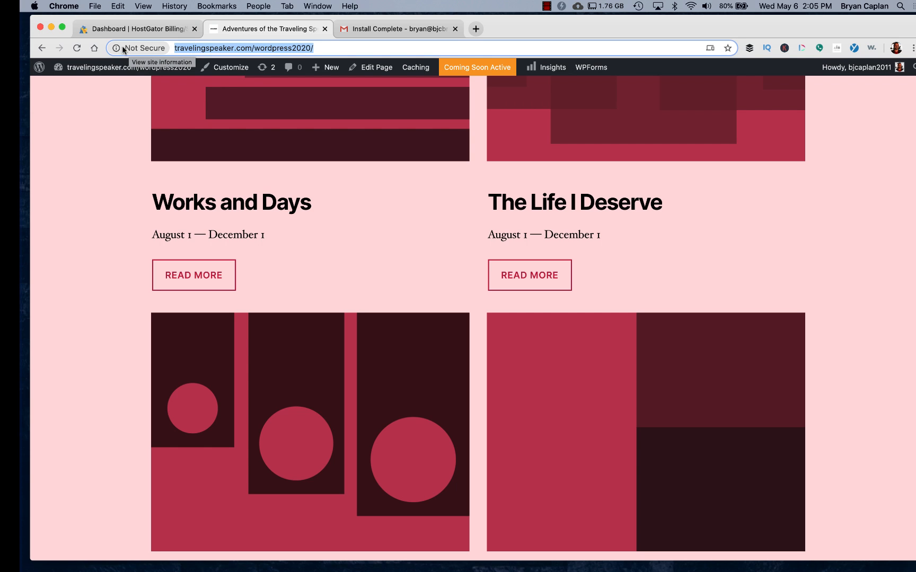
scroll(down, 3)
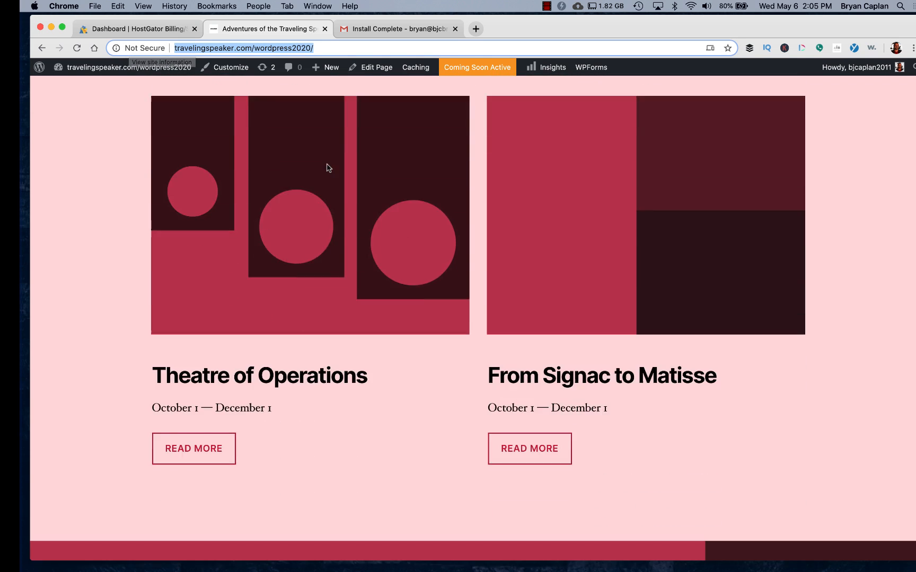
scroll(down, 3)
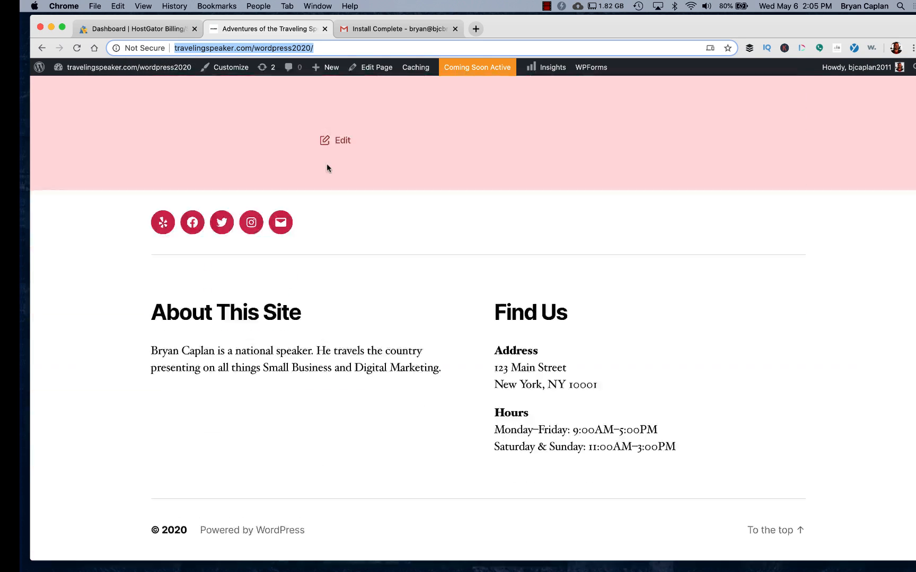